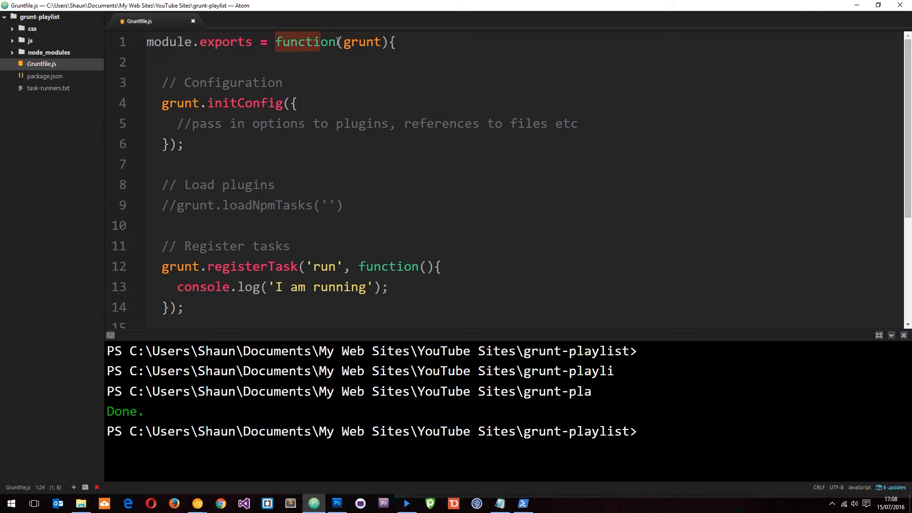
- Delete the registerTask blocks for run, sleep and all from Gruntfile.js
left_click(383, 42)
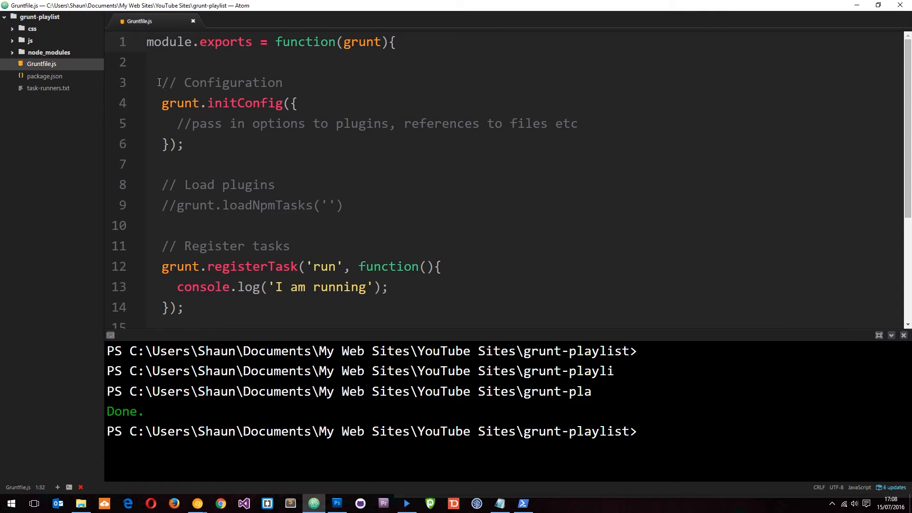
double_click(222, 81)
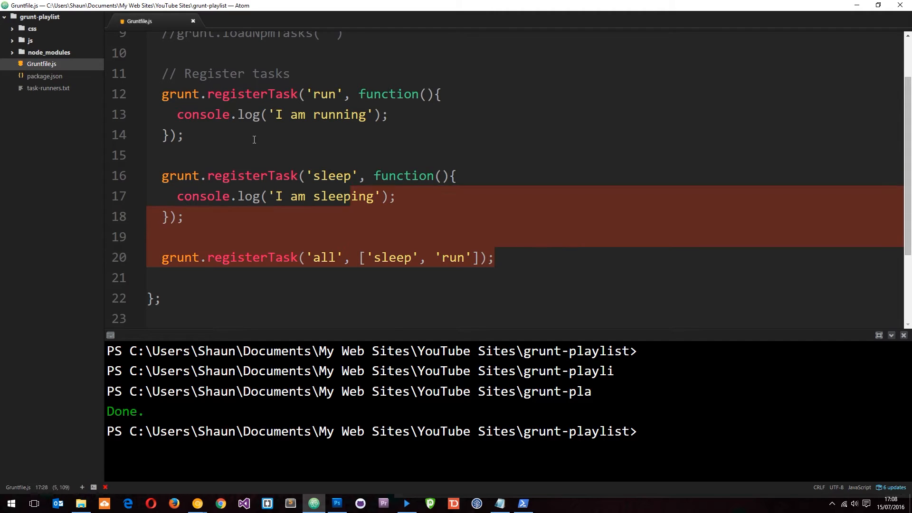
left_click(476, 91)
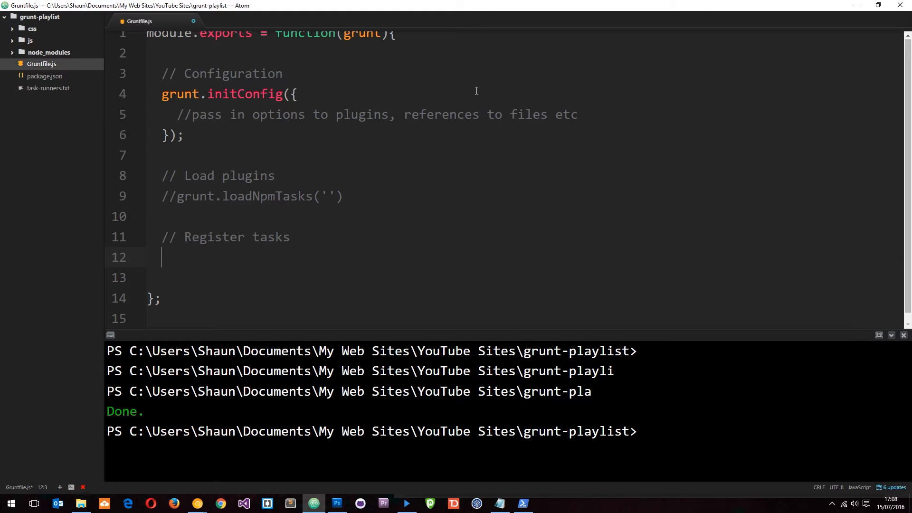
- Save the Gruntfile and switch to the gruntjs.com plugins page in Chrome
key("ctrl+s")
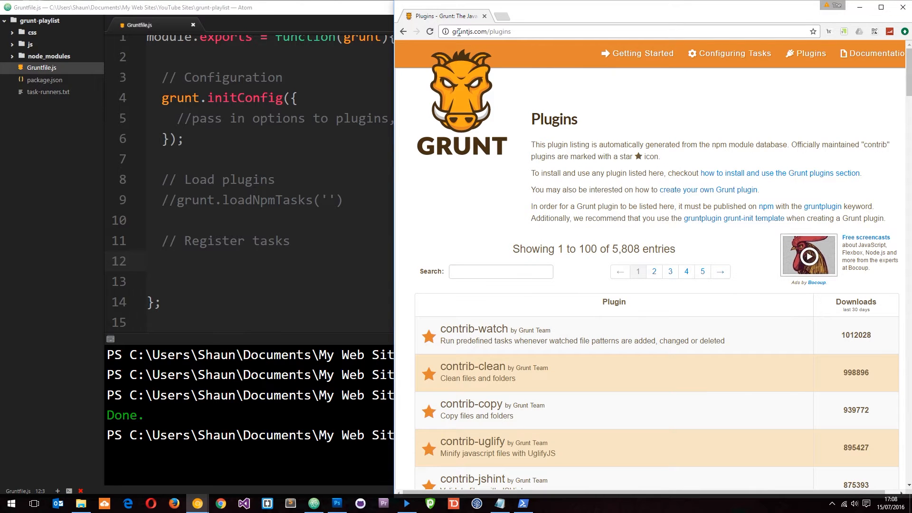
double_click(499, 32)
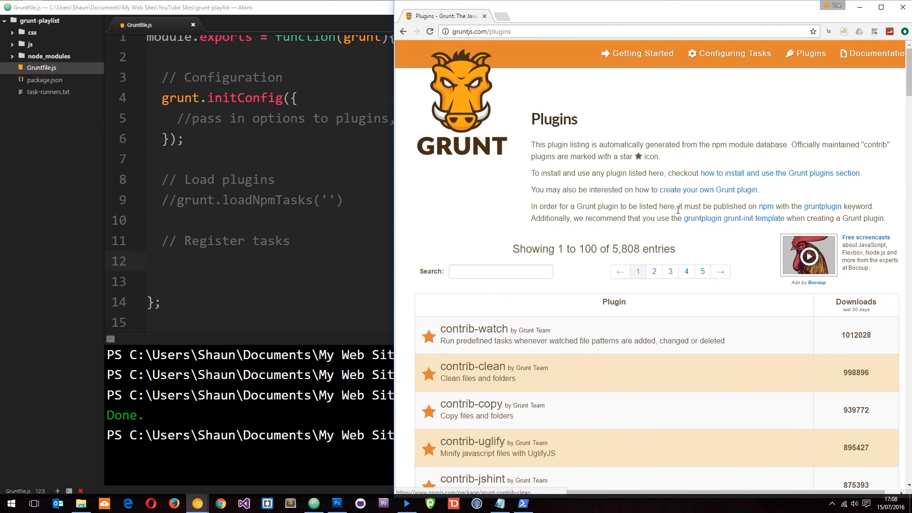
double_click(630, 249)
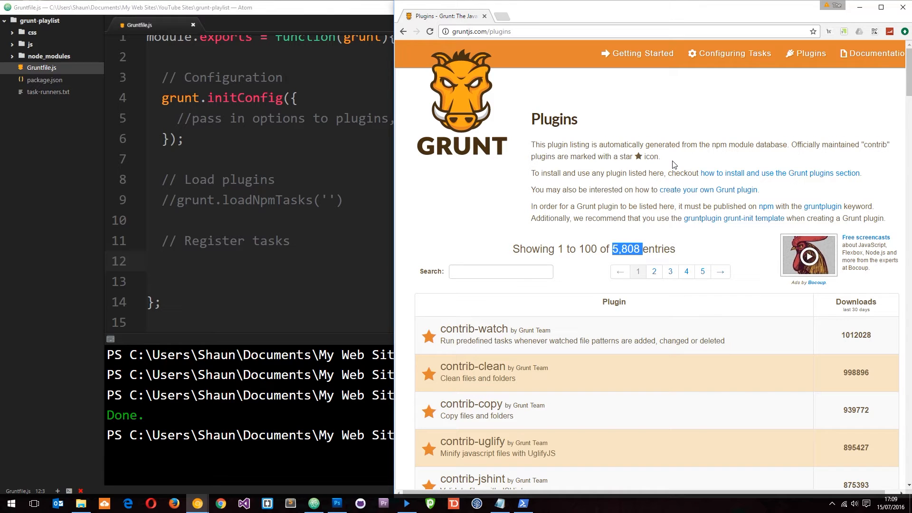
mouse_move(437, 341)
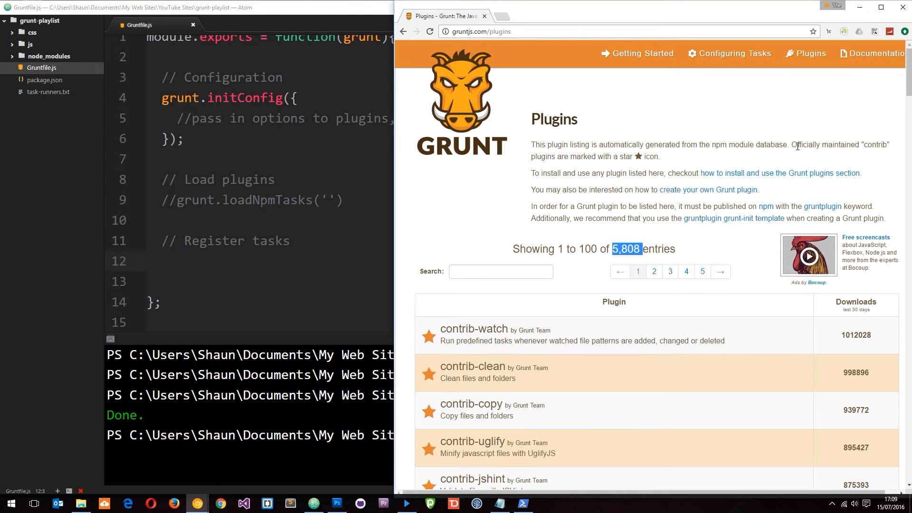
mouse_move(867, 148)
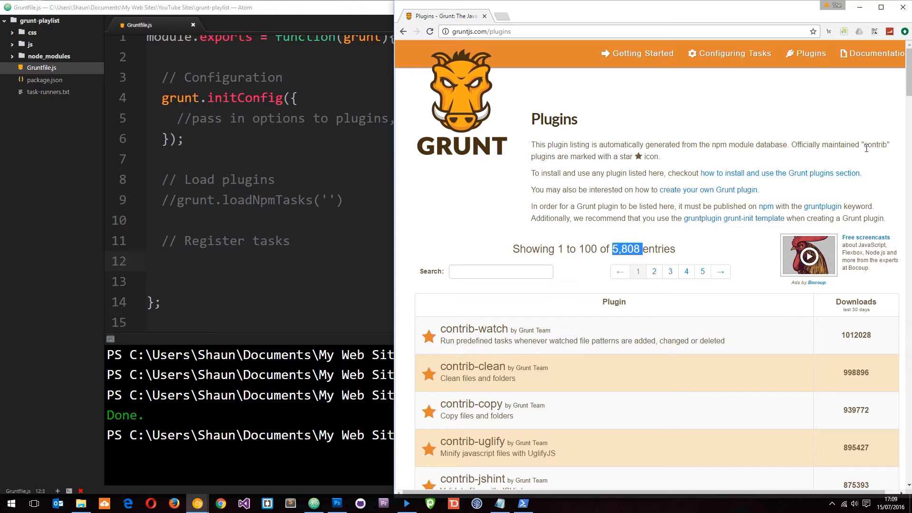
double_click(876, 145)
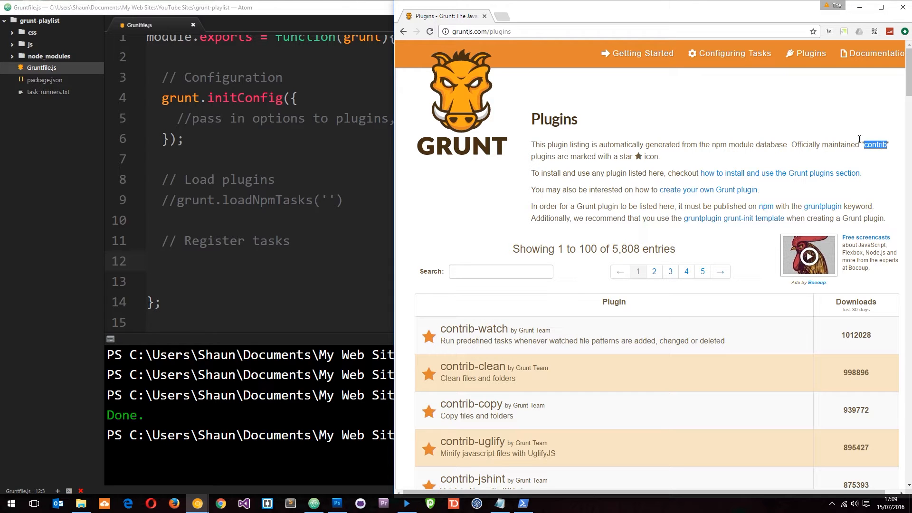
mouse_move(541, 193)
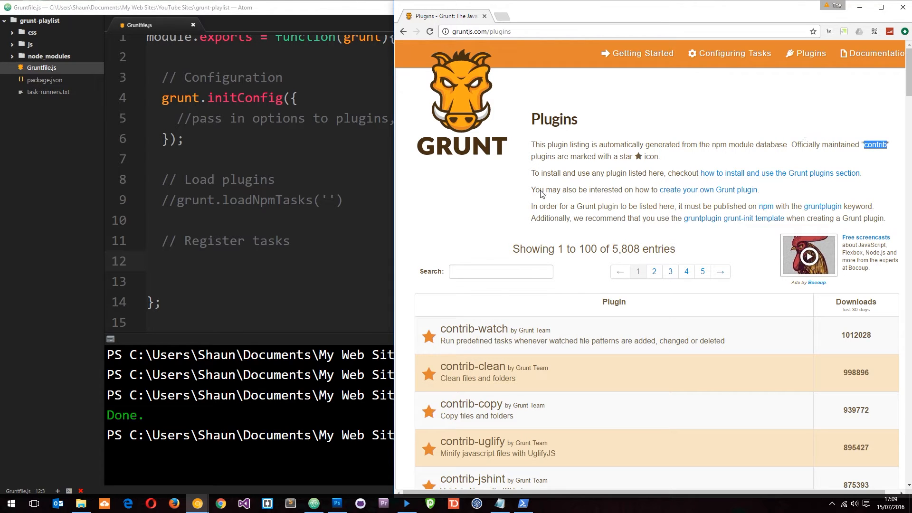
mouse_move(658, 285)
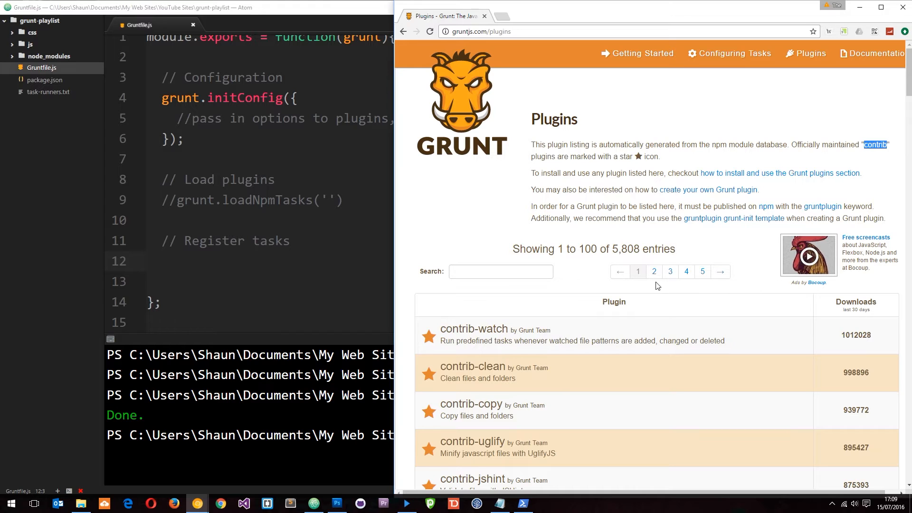
- Search the plugin list for 'concat' and open the grunt-contrib-concat npm page
left_click(501, 271)
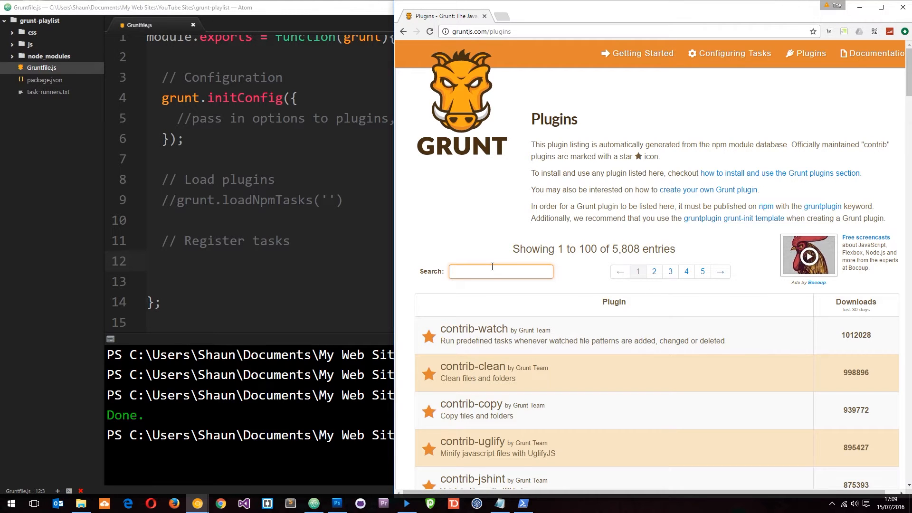
type("concat")
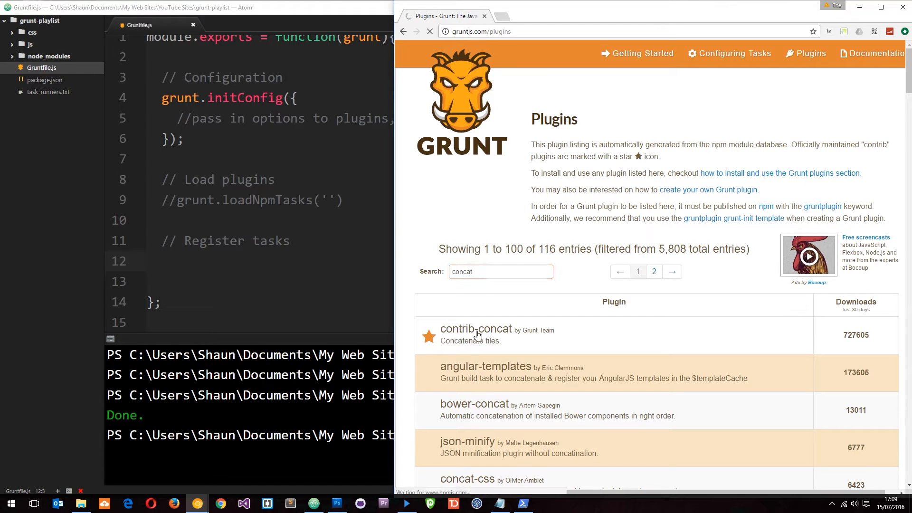
left_click(475, 329)
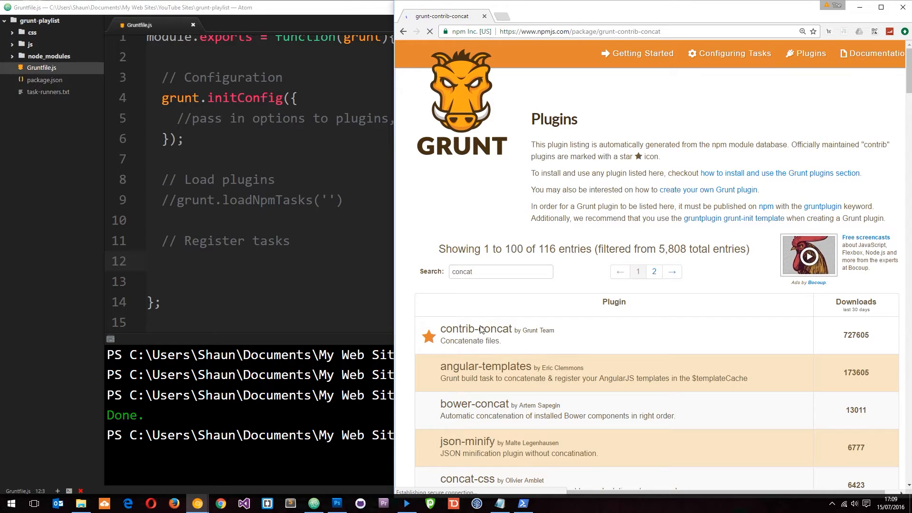
left_click(477, 329)
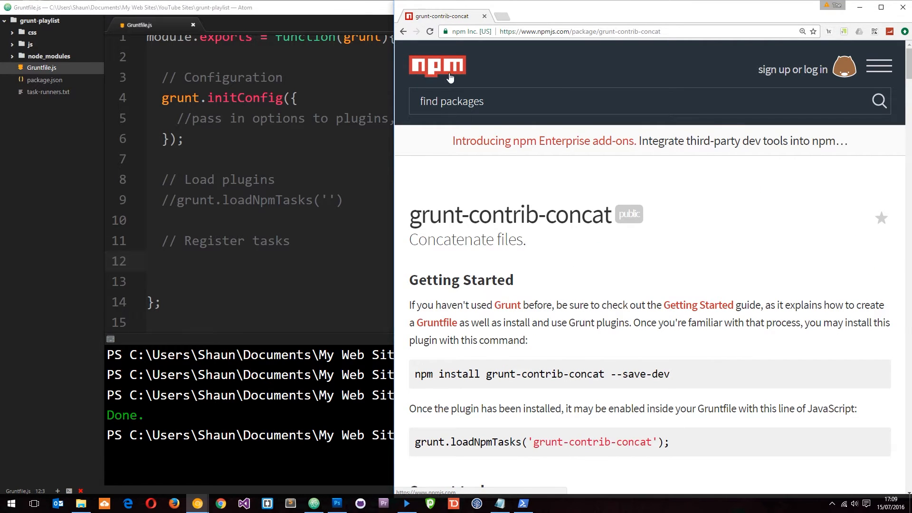
scroll("down", 3)
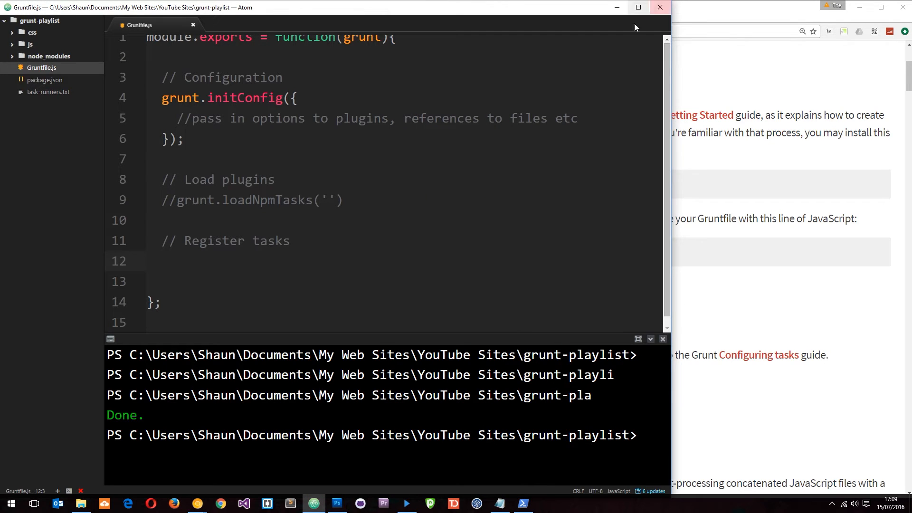
- Run npm install grunt-contrib-concat --save-dev and check it in package.json's devDependencies
type("np")
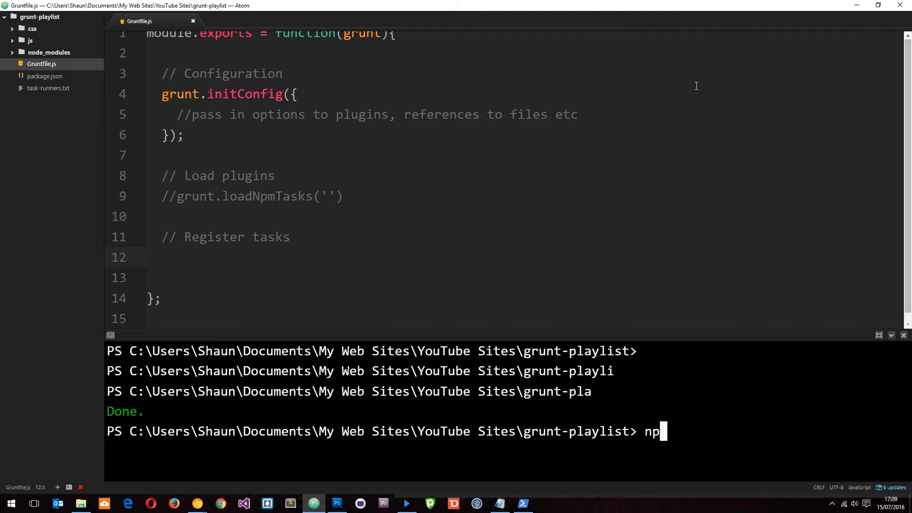
type("m install")
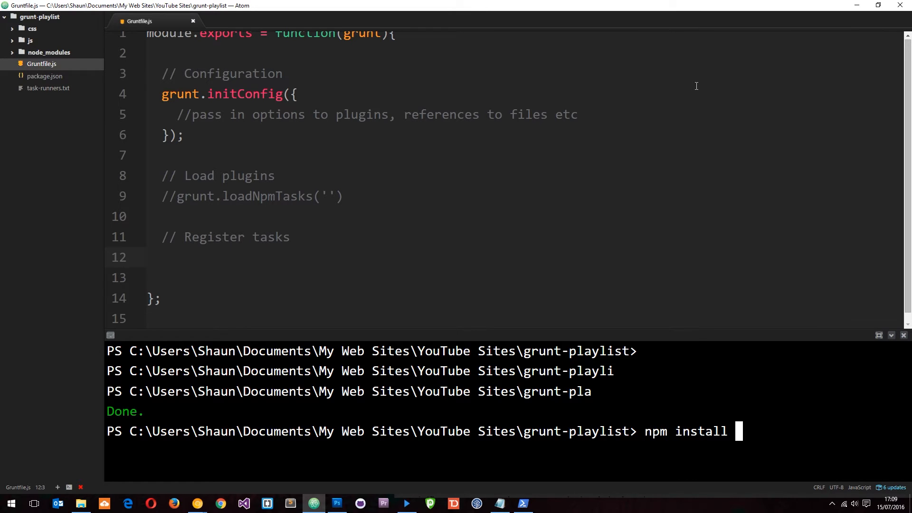
type("grunt-co")
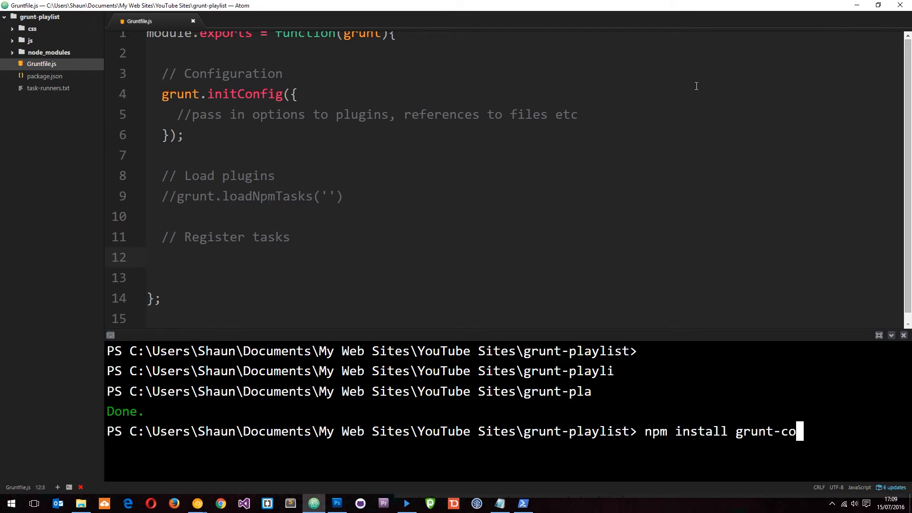
type("ntrib-conca")
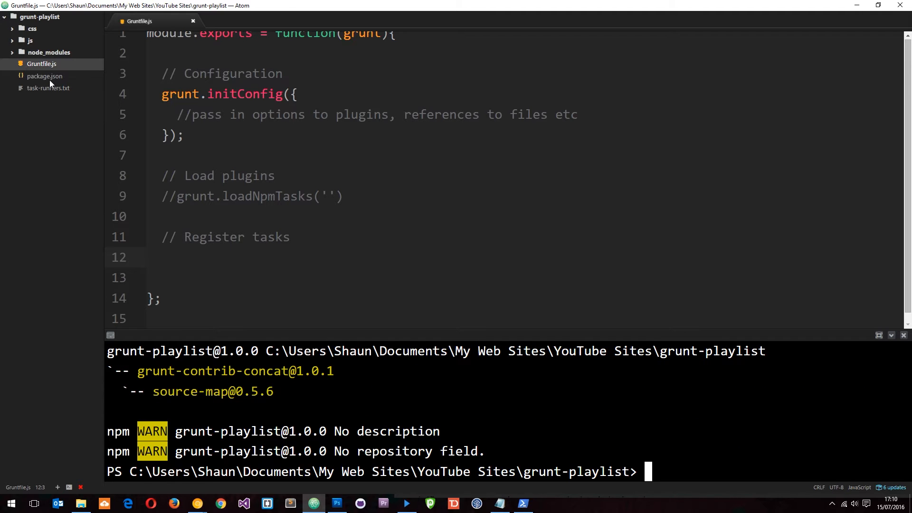
left_click(45, 76)
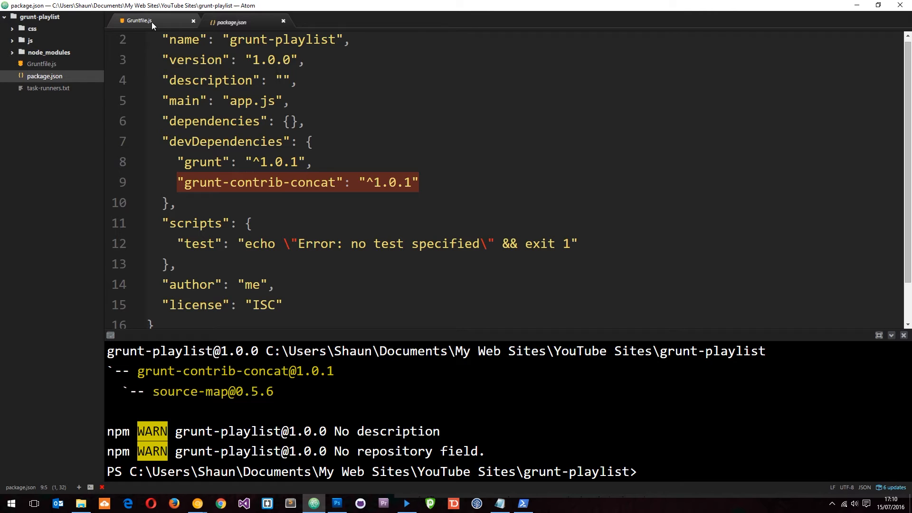
- Load the plugin with grunt.loadNpmTasks('grunt-contrib-concat') in Gruntfile.js
left_click(139, 22)
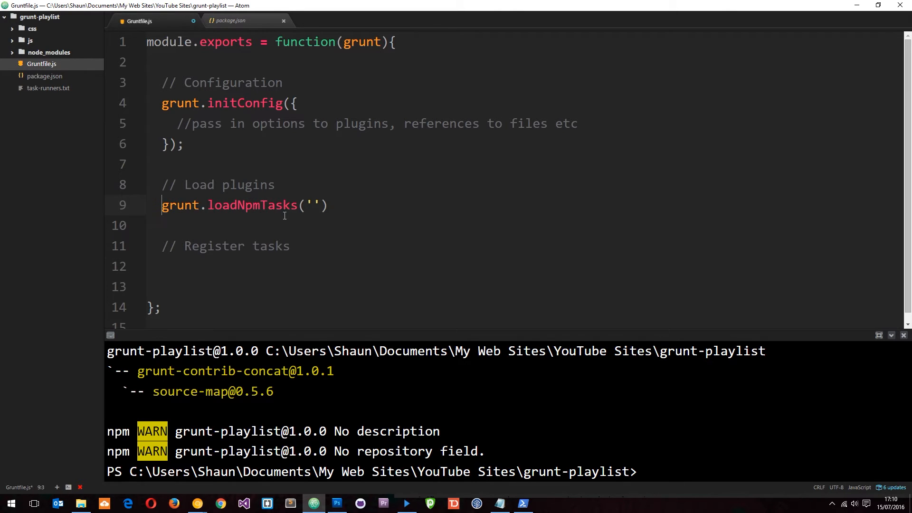
left_click(620, 268)
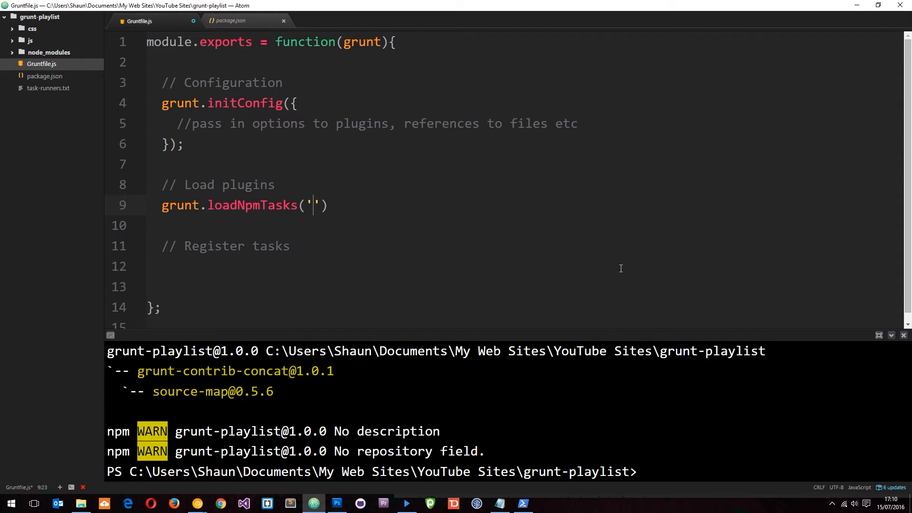
type("grunt-c")
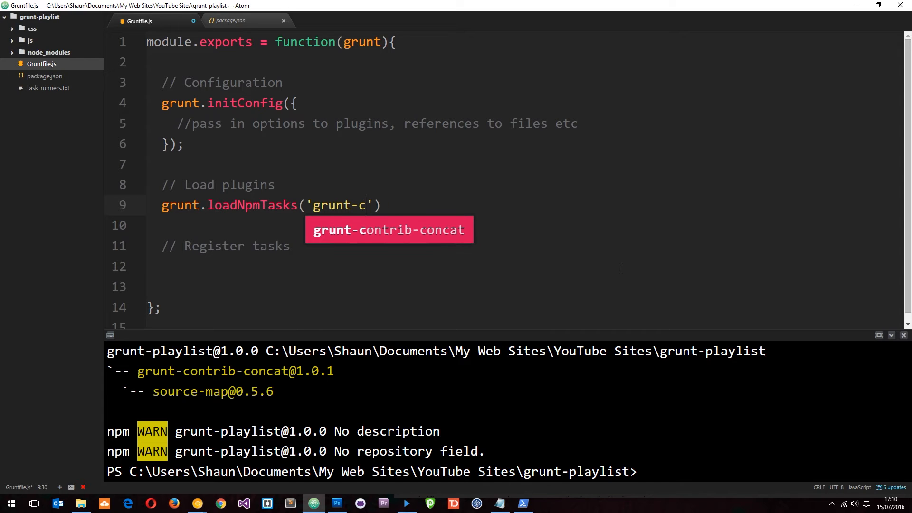
type("ontrib-concat")
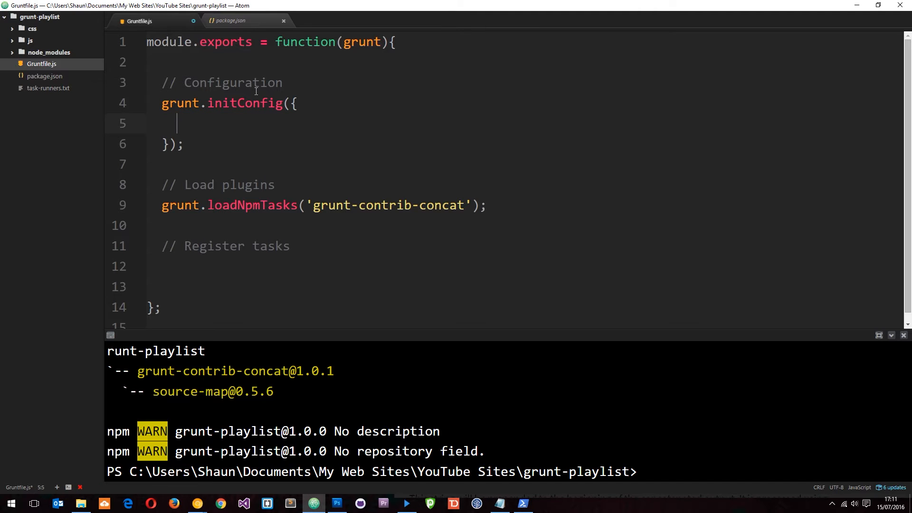
left_click(30, 40)
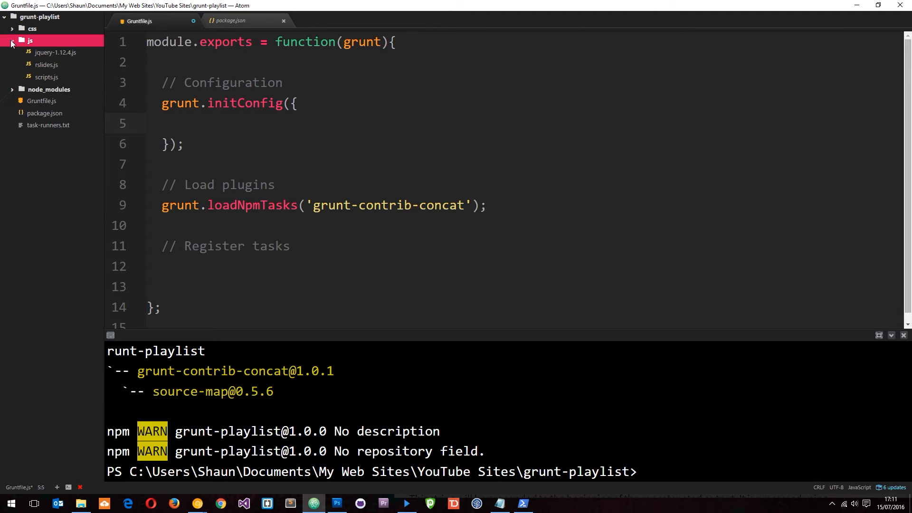
left_click(32, 29)
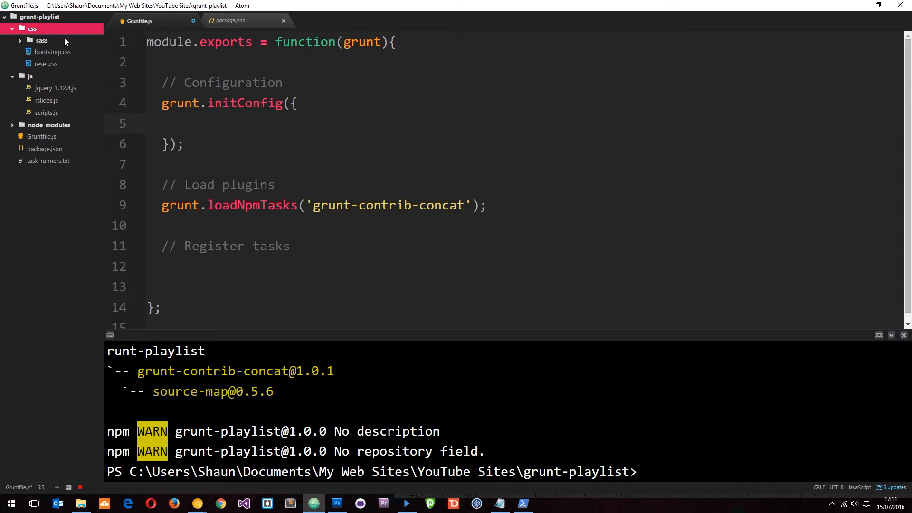
mouse_move(76, 38)
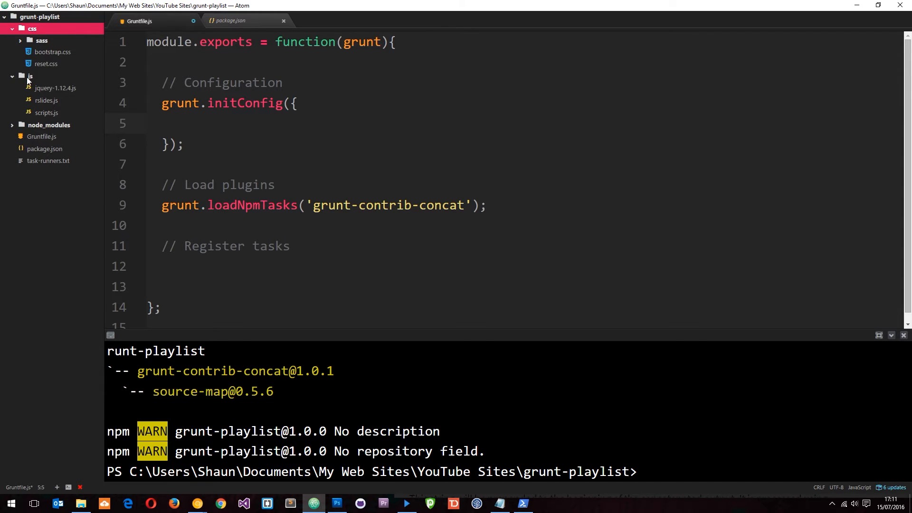
mouse_move(47, 100)
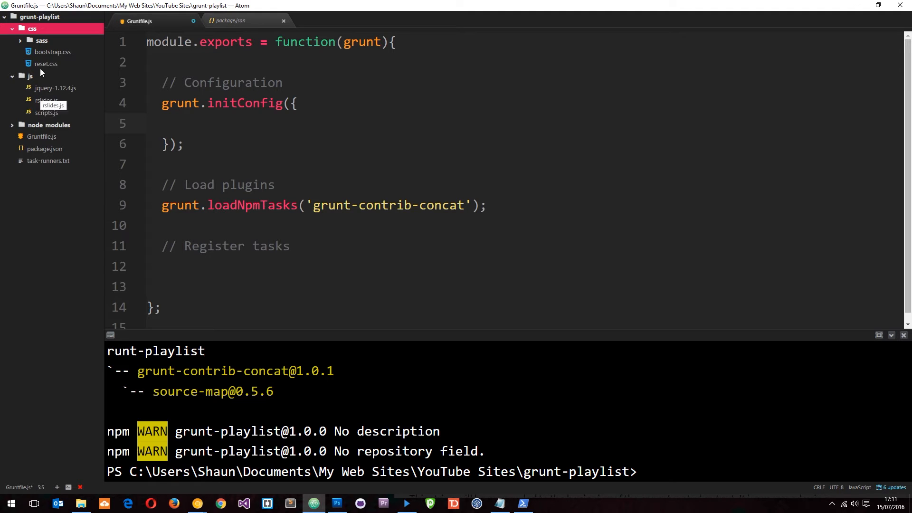
mouse_move(45, 55)
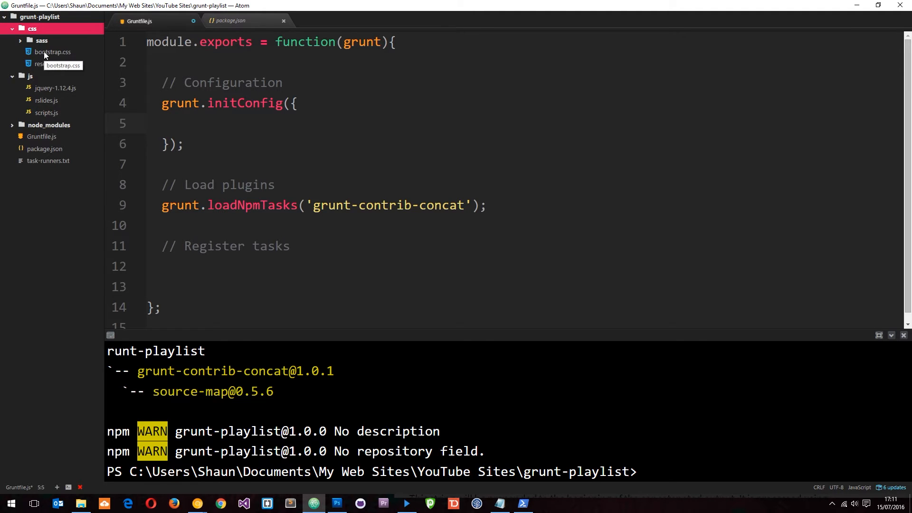
mouse_move(49, 90)
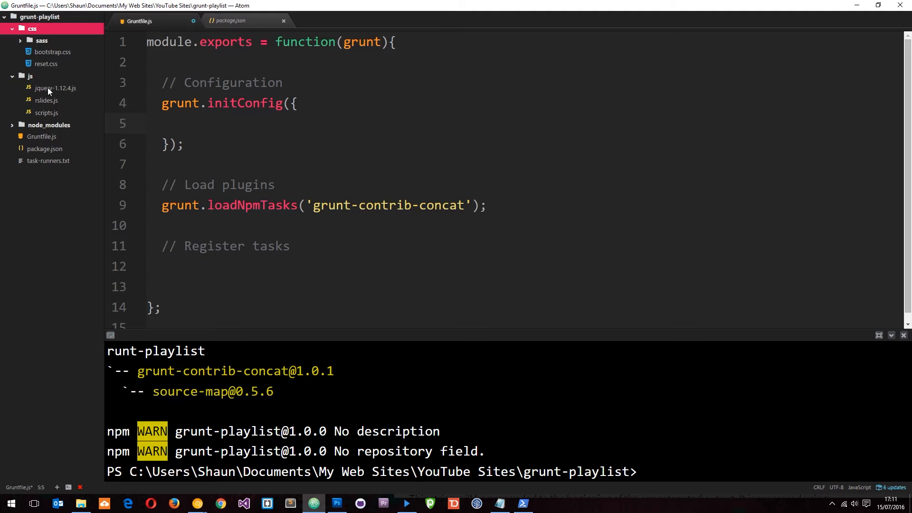
mouse_move(62, 57)
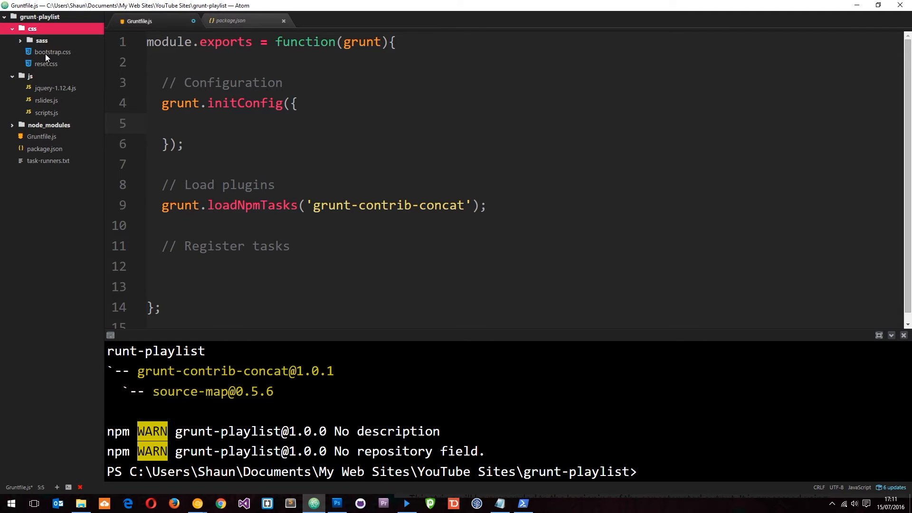
mouse_move(51, 51)
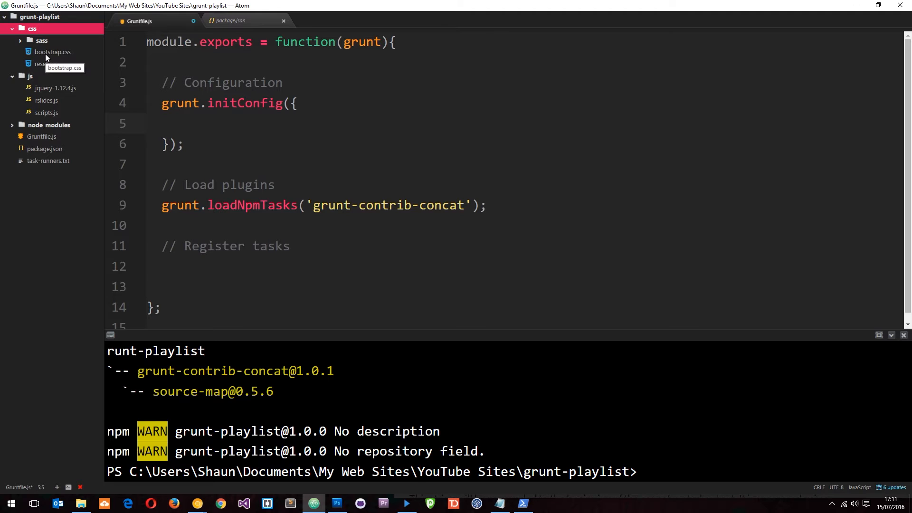
mouse_move(482, 206)
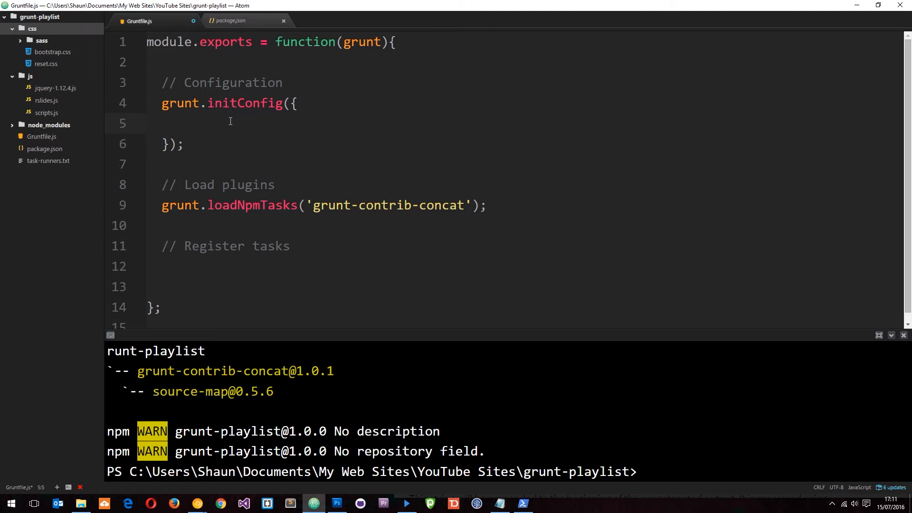
- Add a concat config block inside initConfig containing a js target
type("concat")
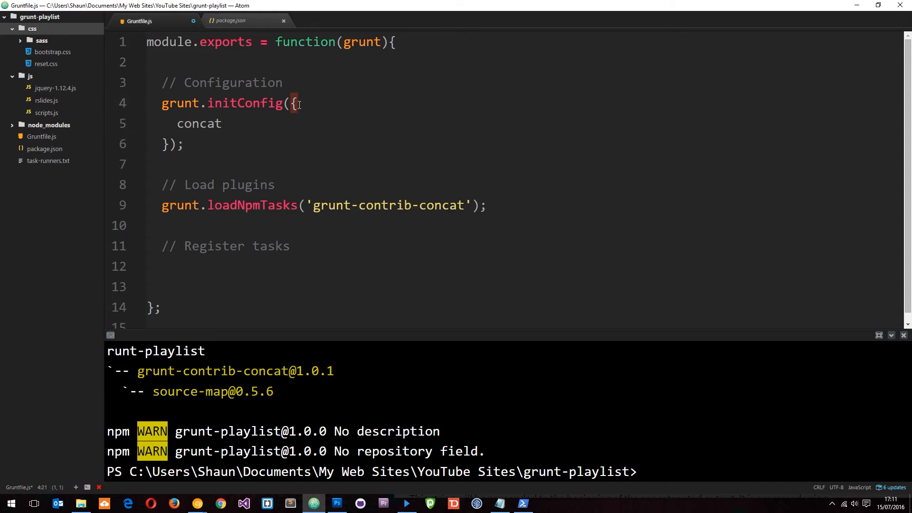
left_click_drag(293, 104, 169, 145)
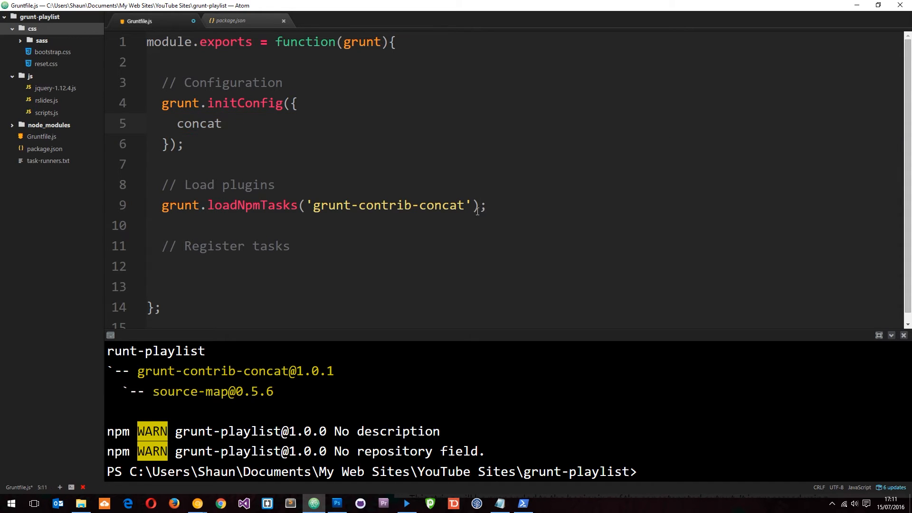
double_click(441, 206)
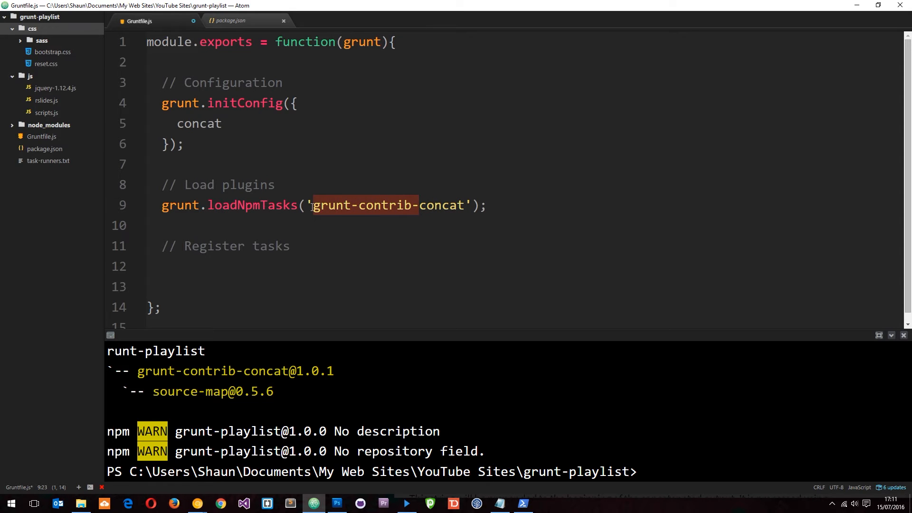
left_click(221, 124)
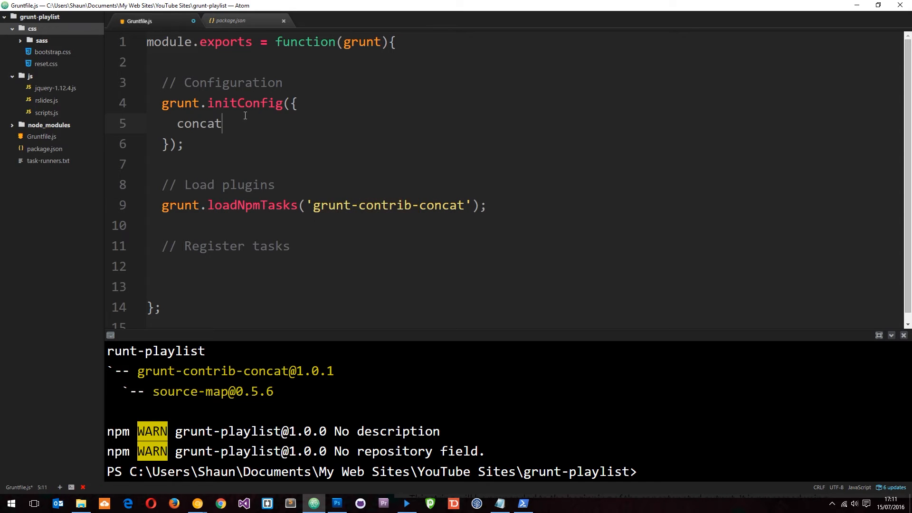
type(": {")
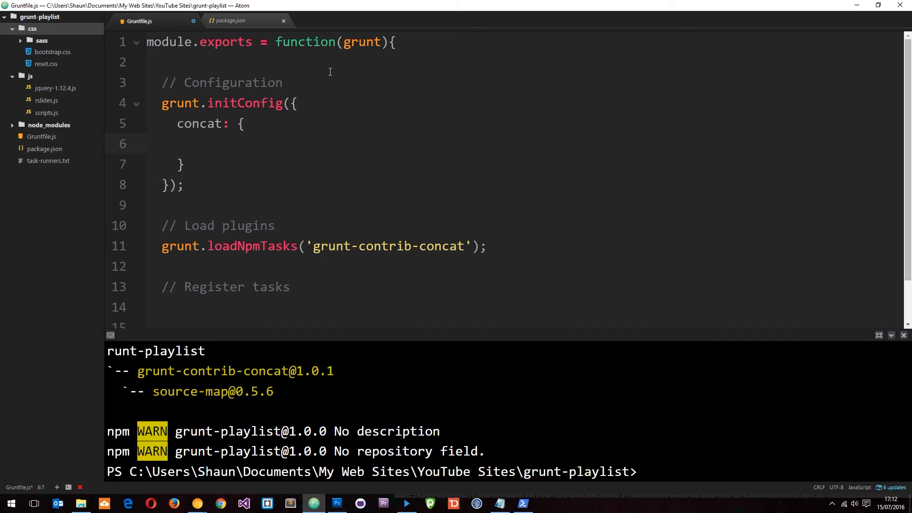
left_click(192, 144)
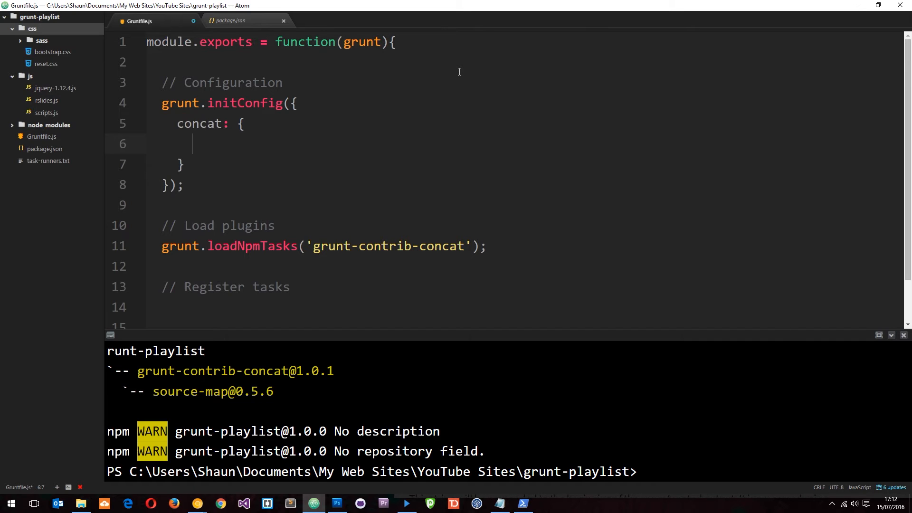
type("js")
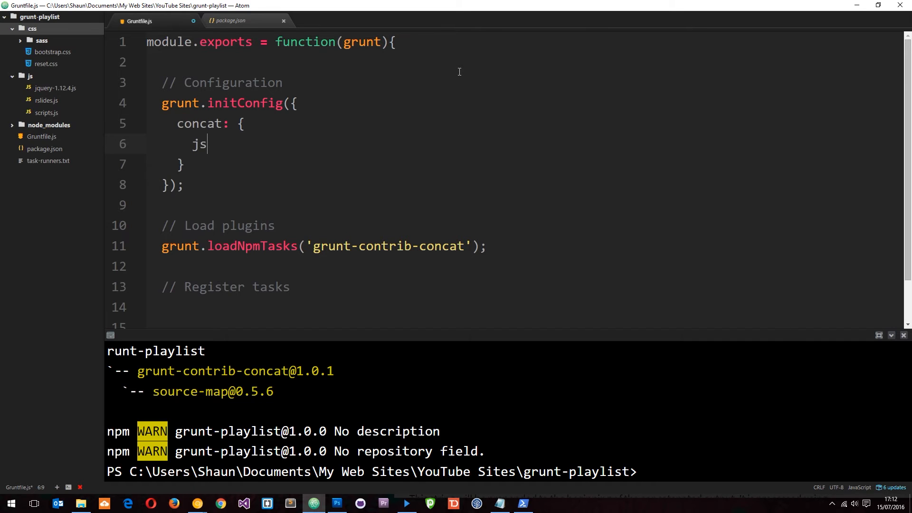
type(": {")
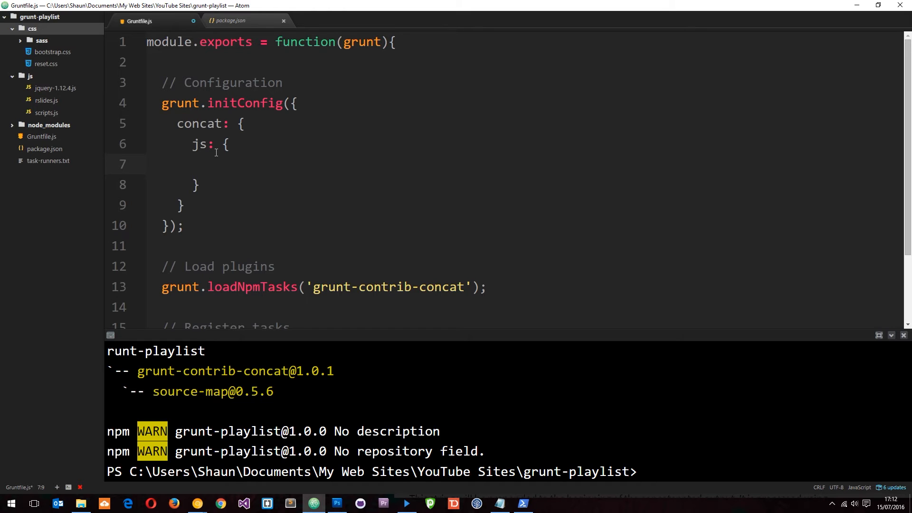
- Start the js target's src array with js/jquery-1.12.4.s
left_click(209, 164)
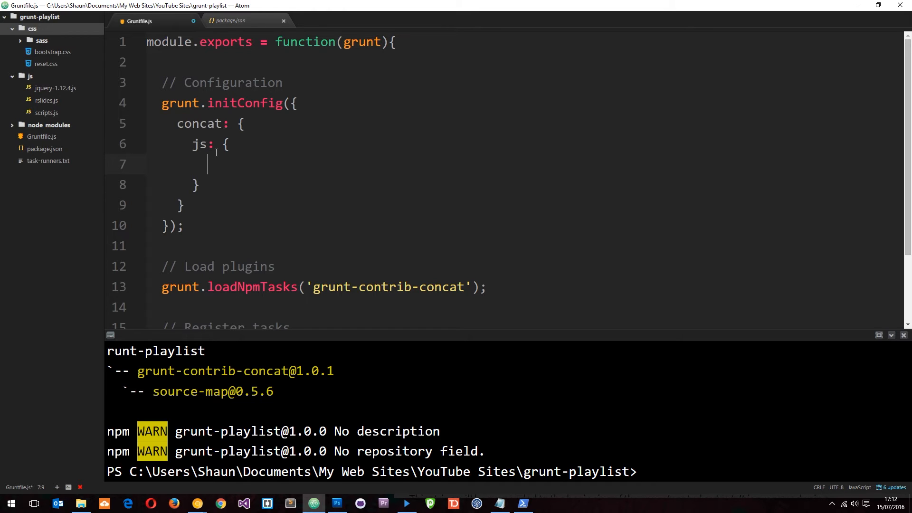
type("src")
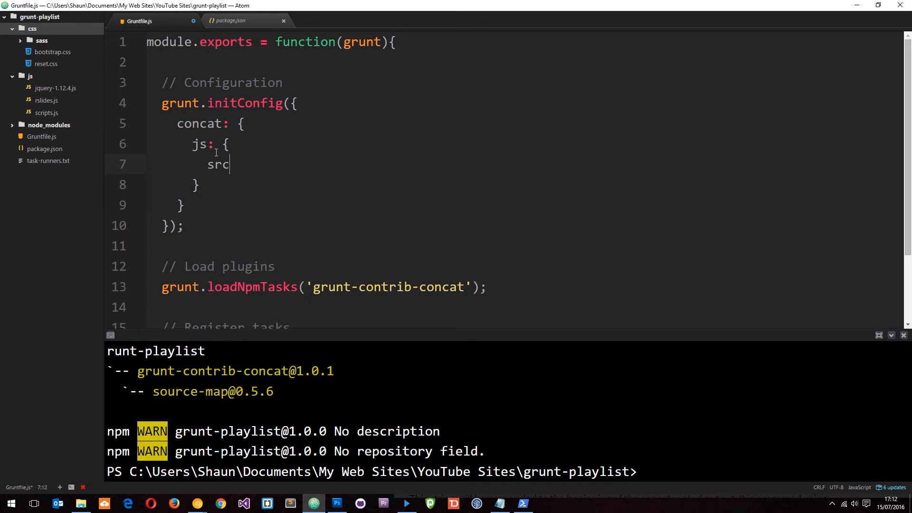
type(":")
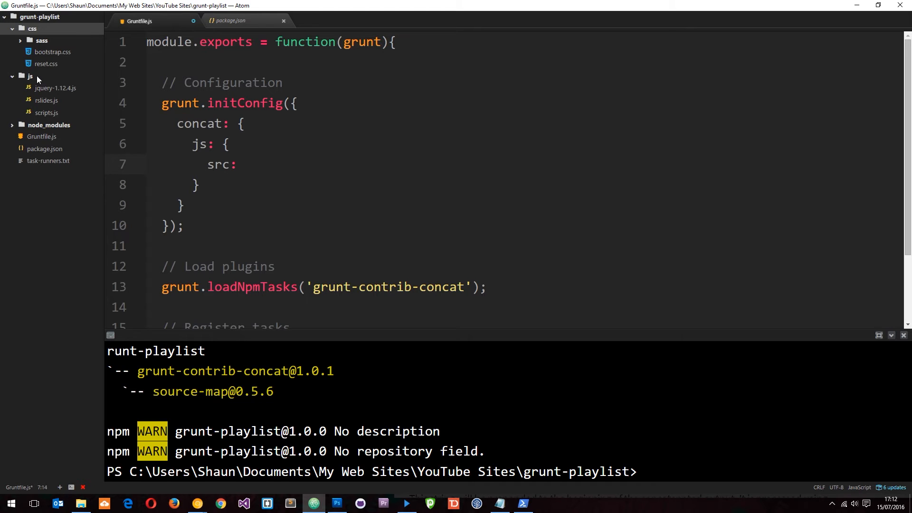
type("[]")
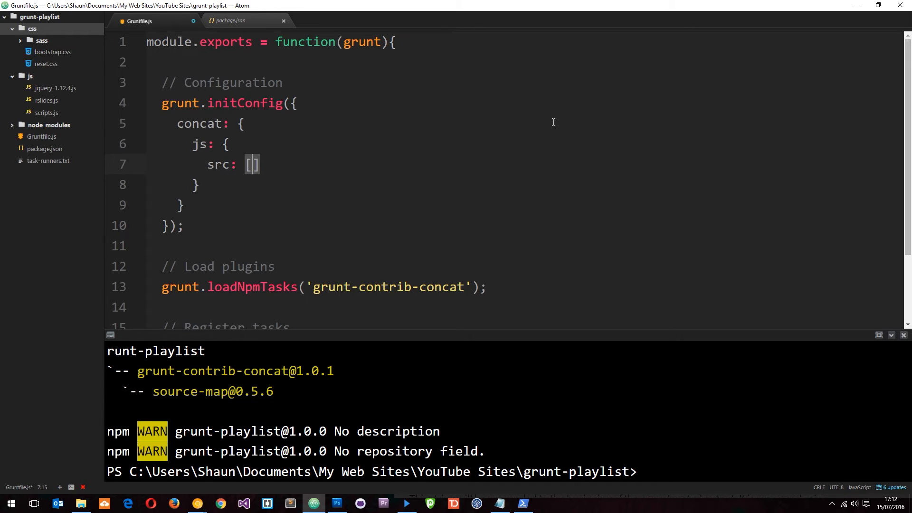
type("''")
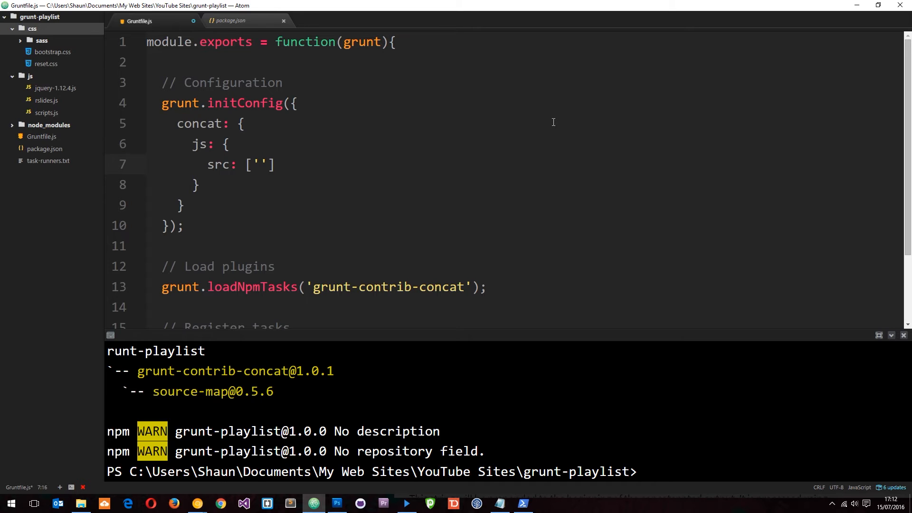
type("jquery")
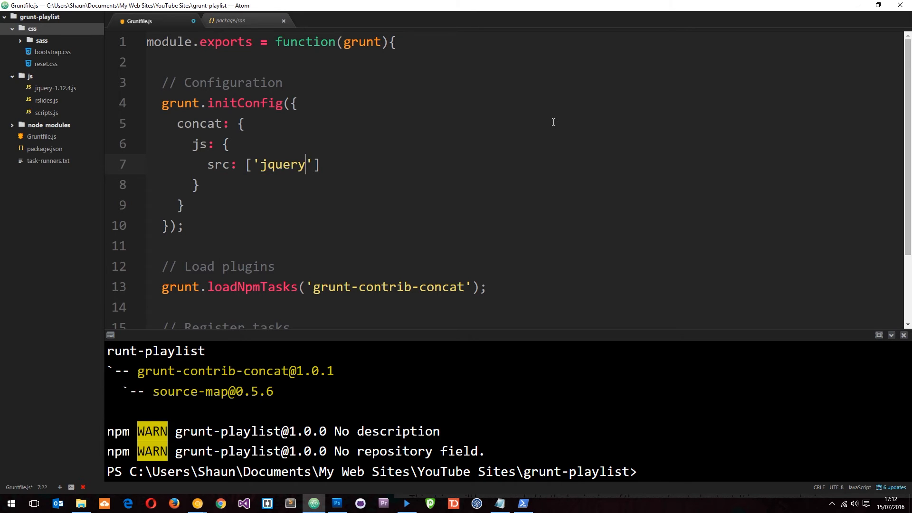
type("-1.")
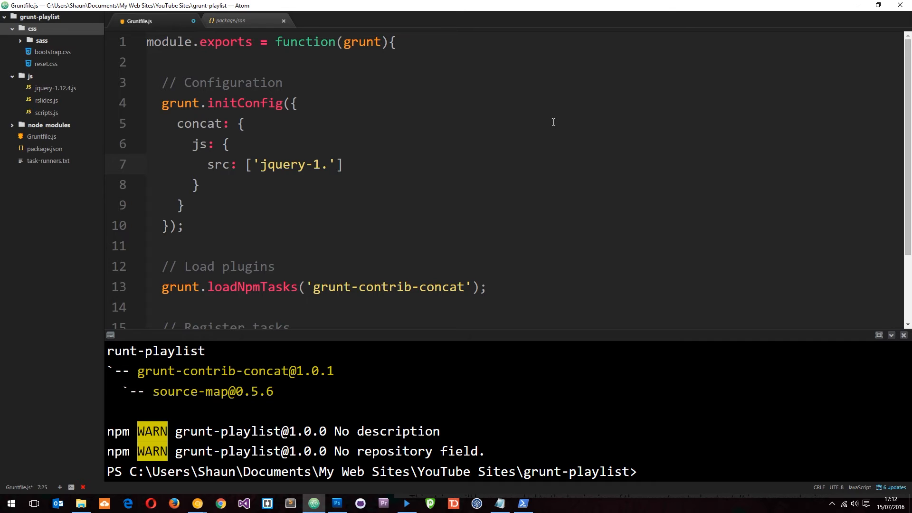
type("12.4.")
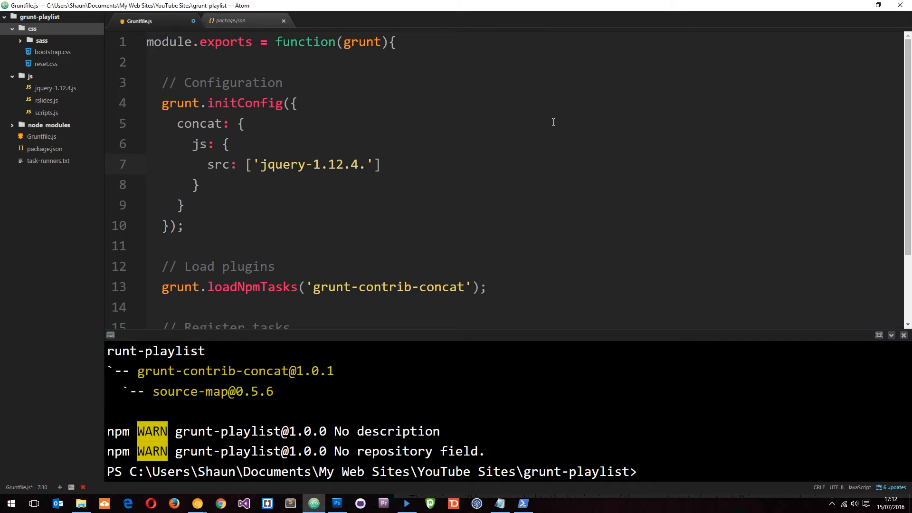
type("s',")
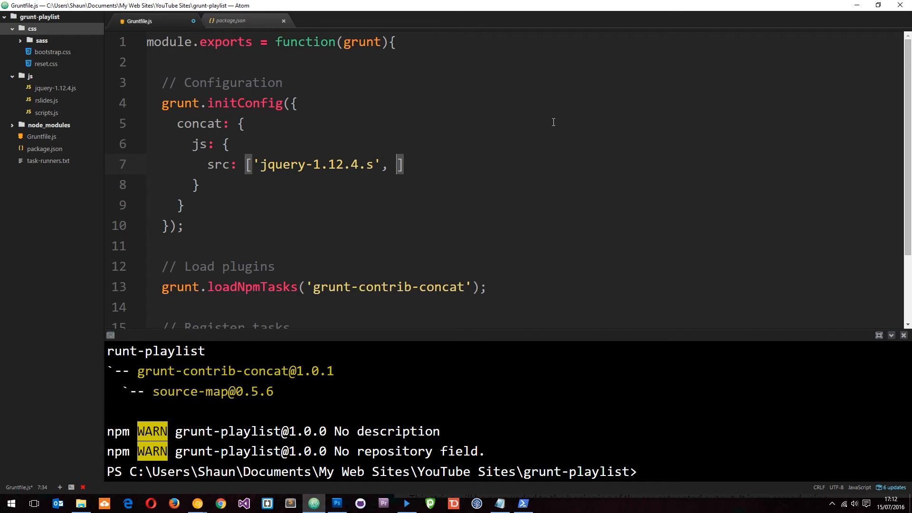
- Add js/rslides.s and js/scripts.js to the src array, then select the three paths
type("''")
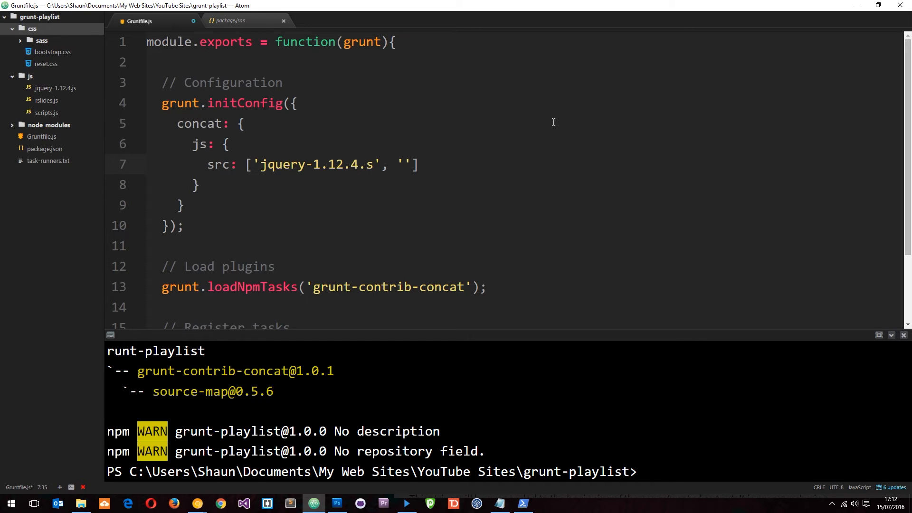
type("rslides.s")
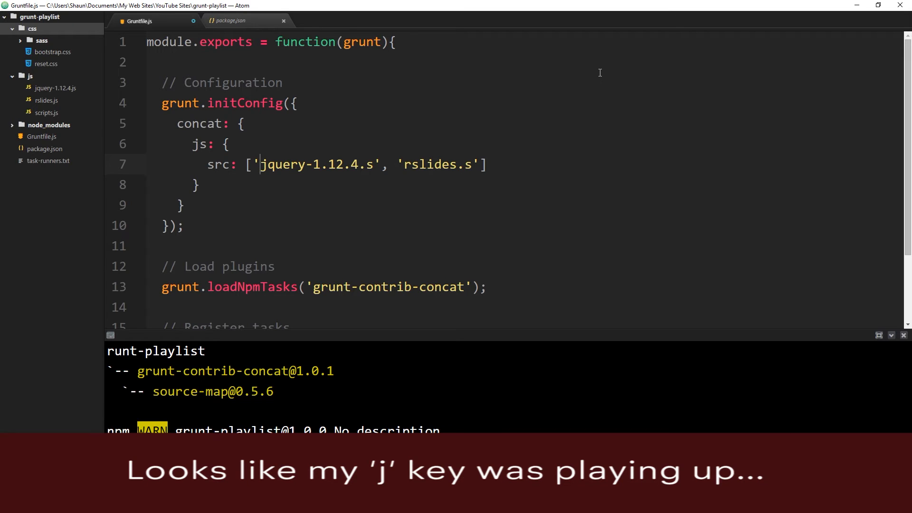
type("js/")
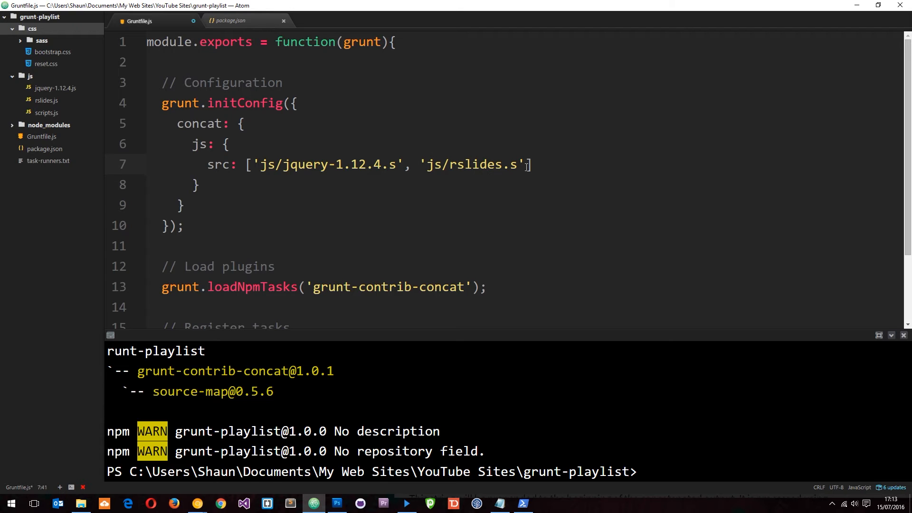
type(",")
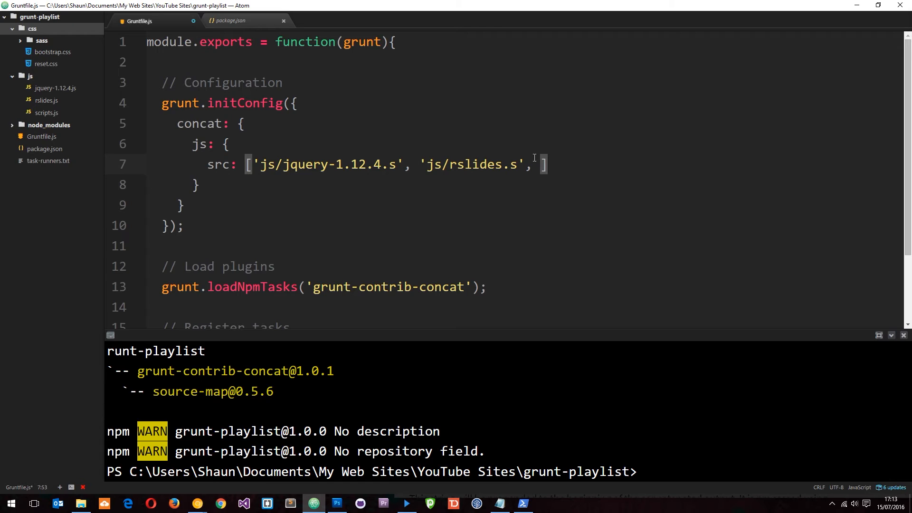
type("js/sc")
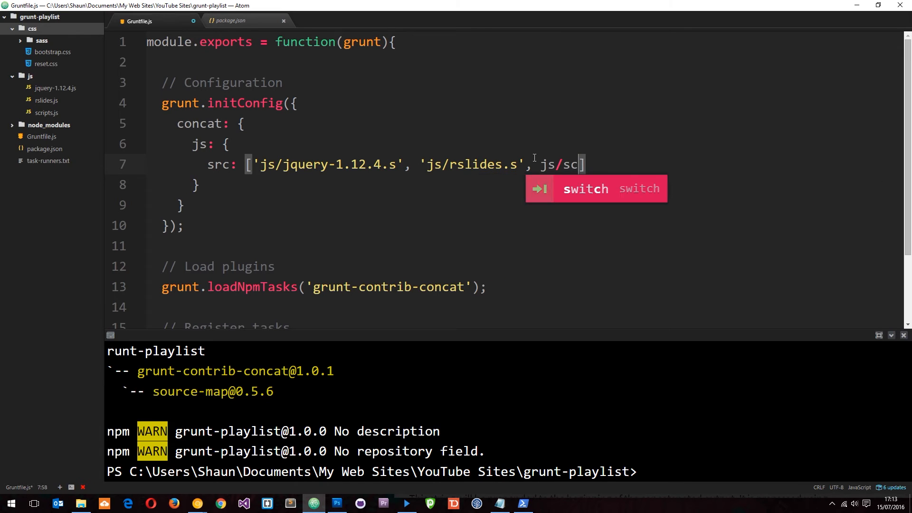
type("ripts.js")
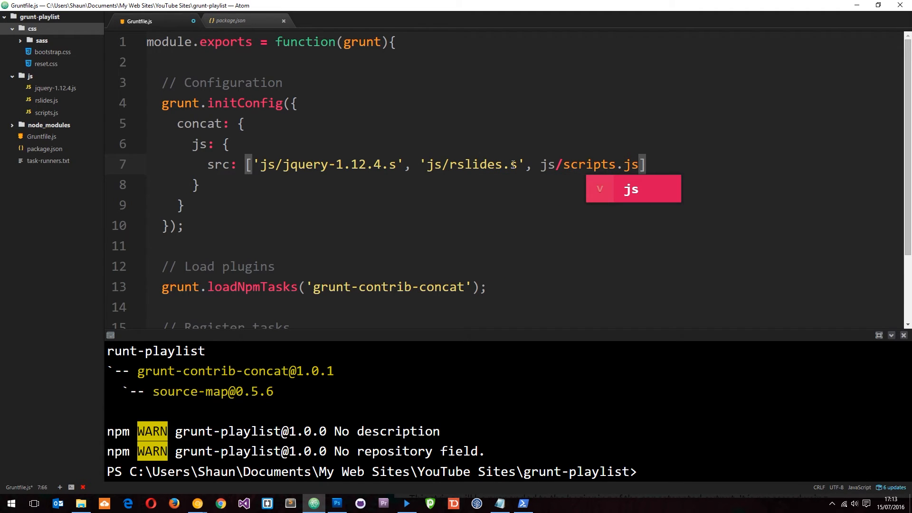
type("'")
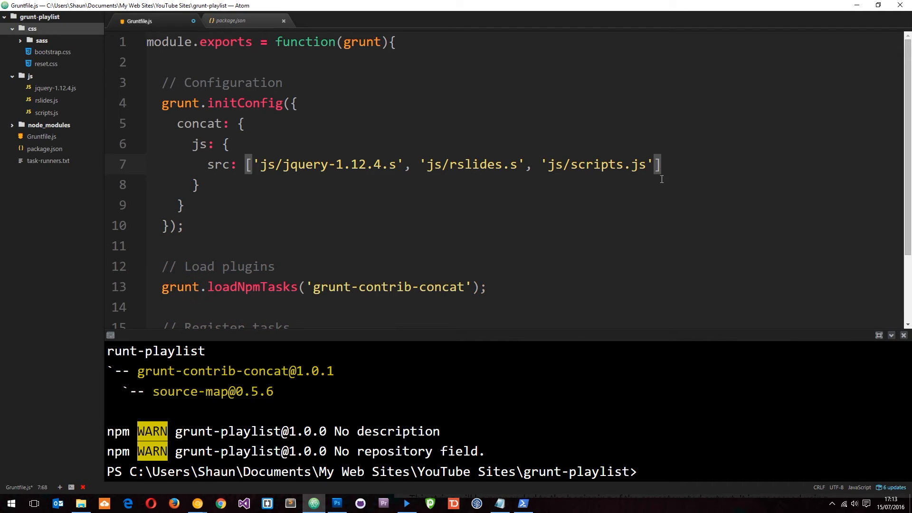
left_click_drag(285, 165, 653, 164)
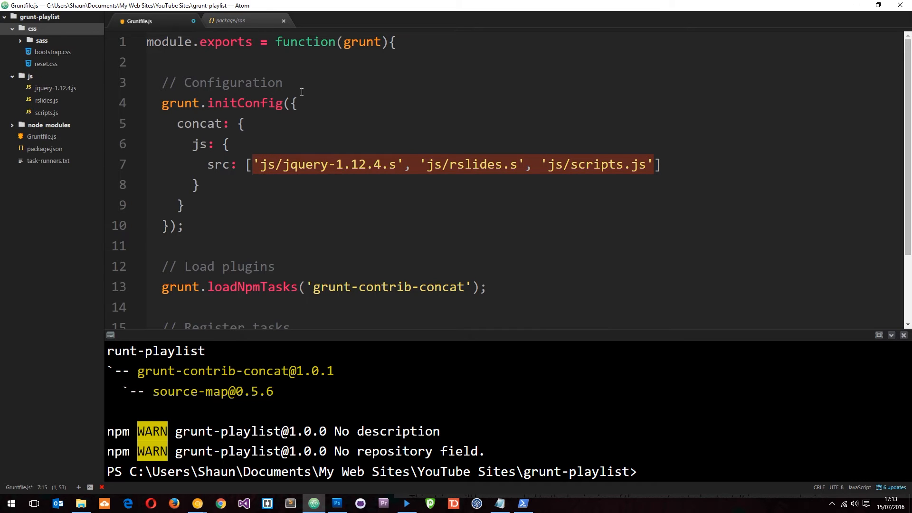
mouse_move(438, 162)
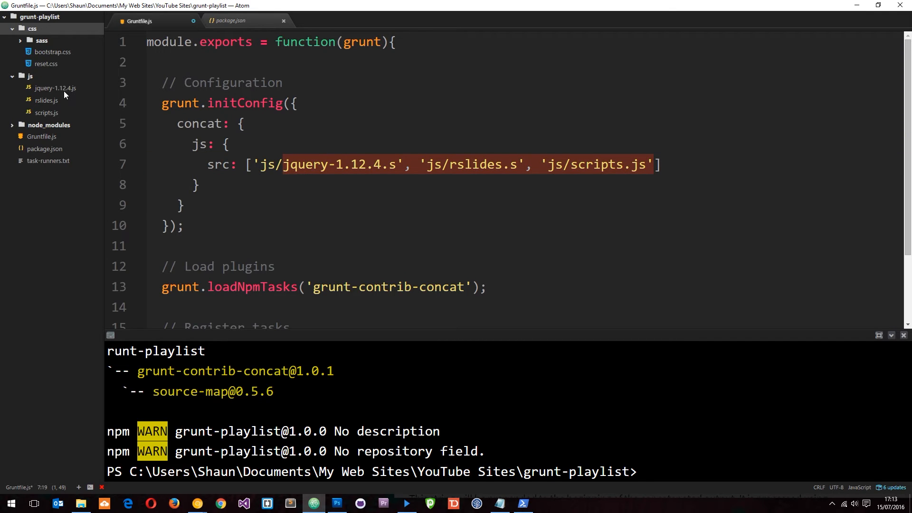
- Replace the three source paths with the glob 'js/*.js' followed by a comma
key("Delete")
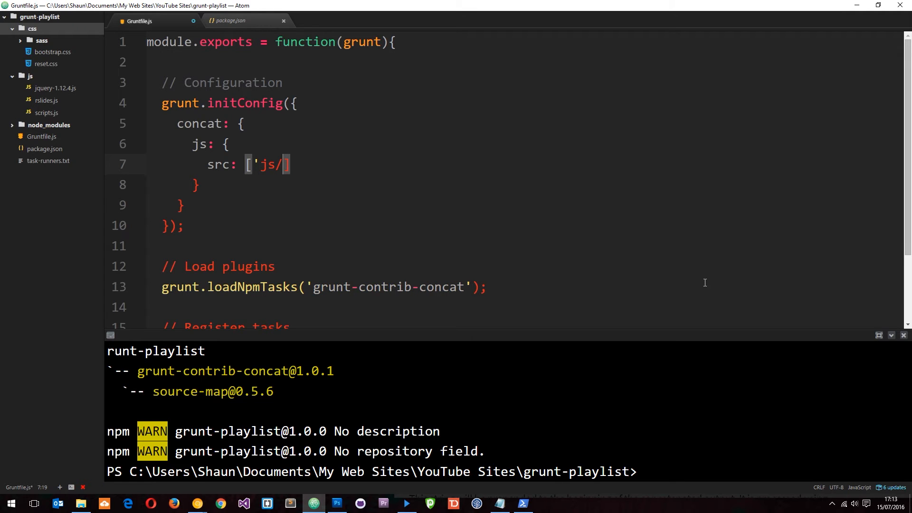
type("*.")
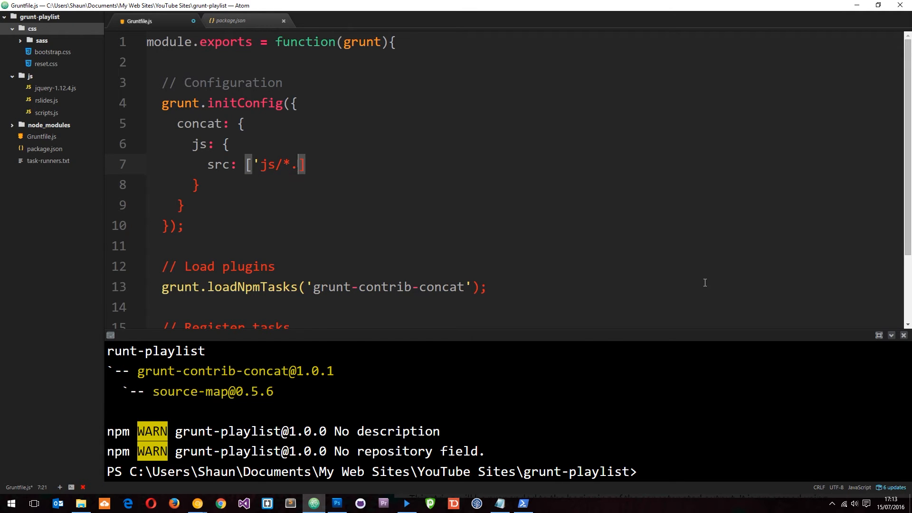
type("js'")
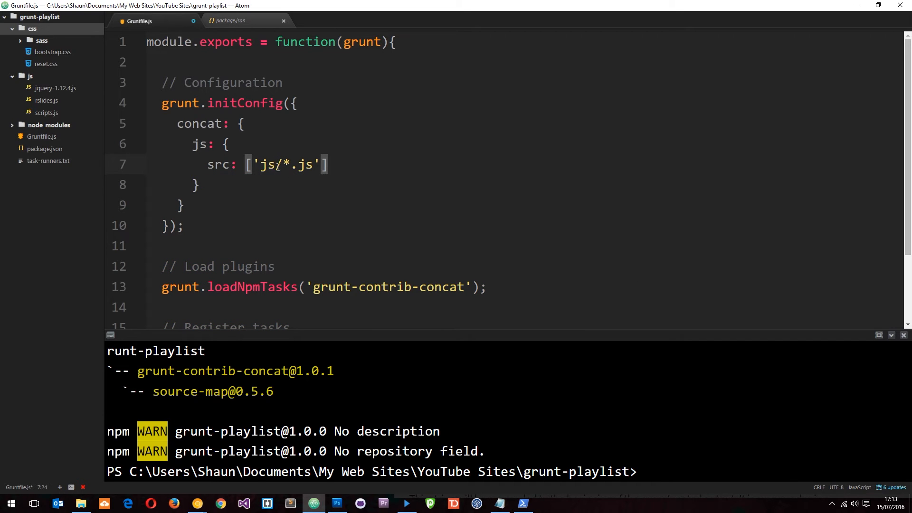
double_click(268, 164)
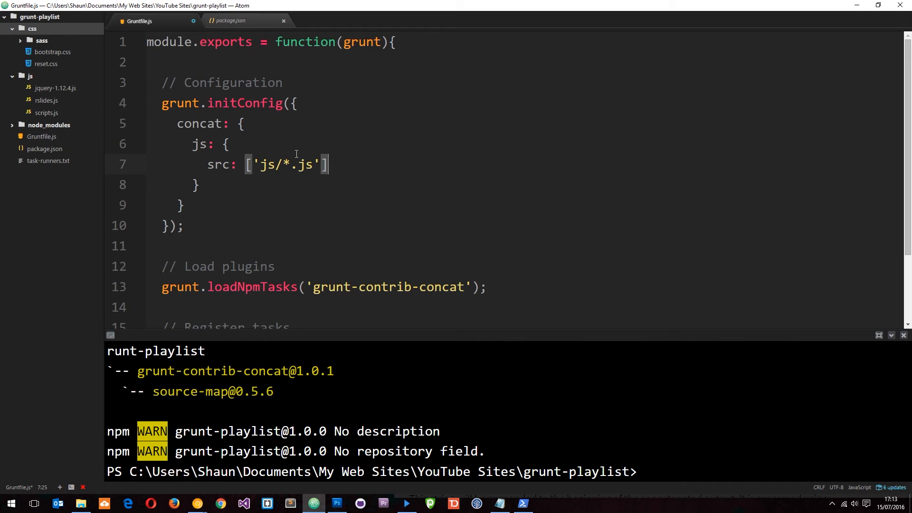
type(",")
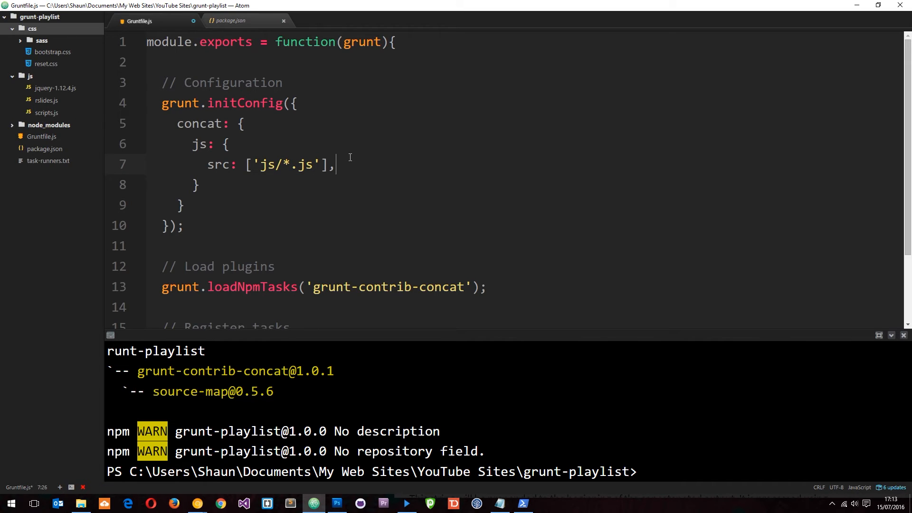
- Add dest: 'build/scripts.js' on a new line inside the js target
key("enter")
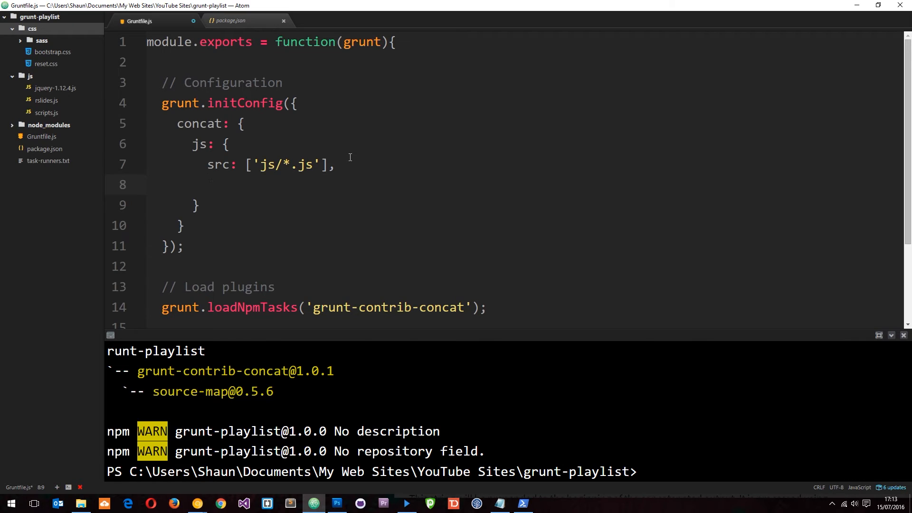
type("dest")
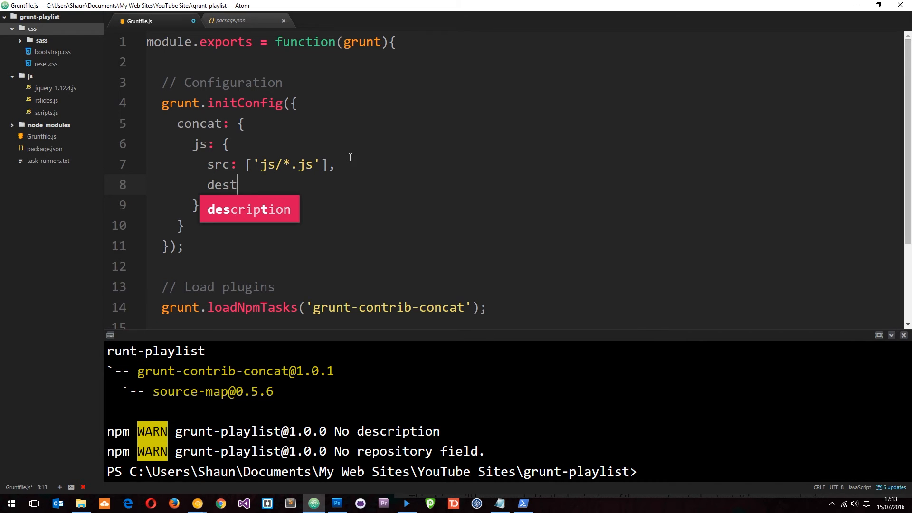
type(":")
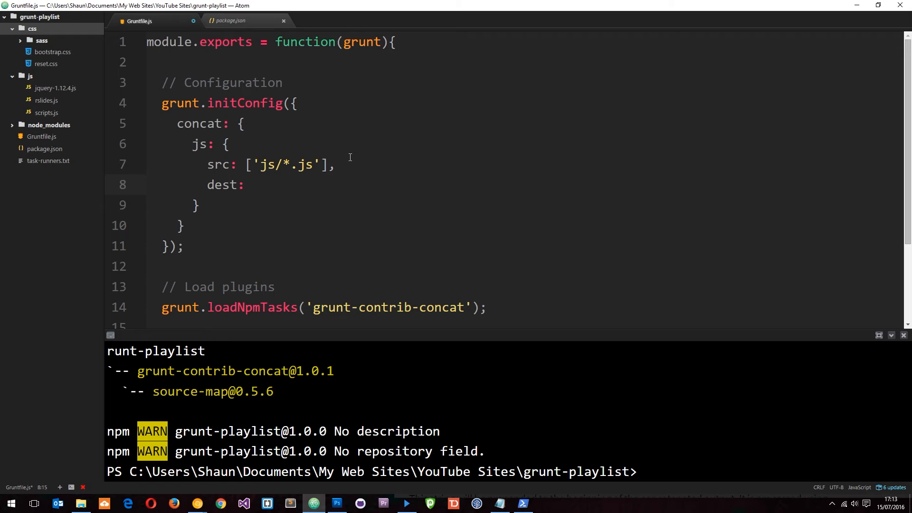
type("''")
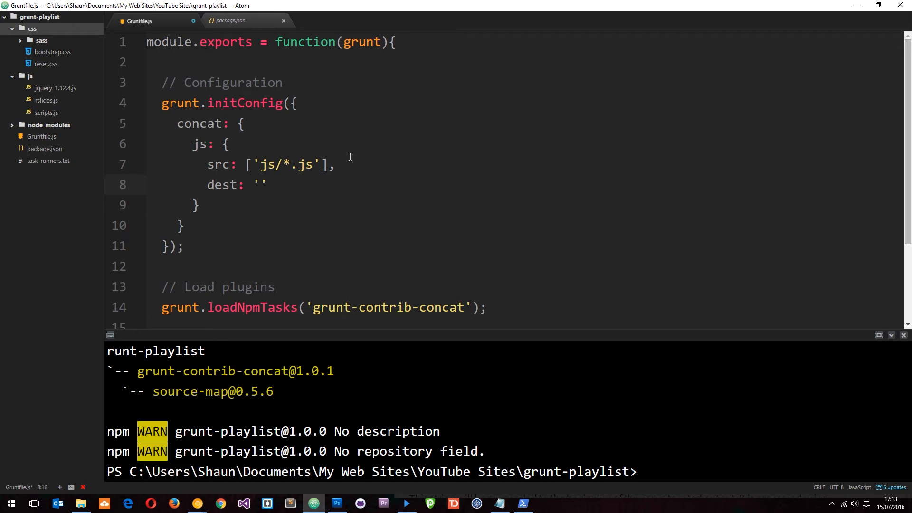
type("build")
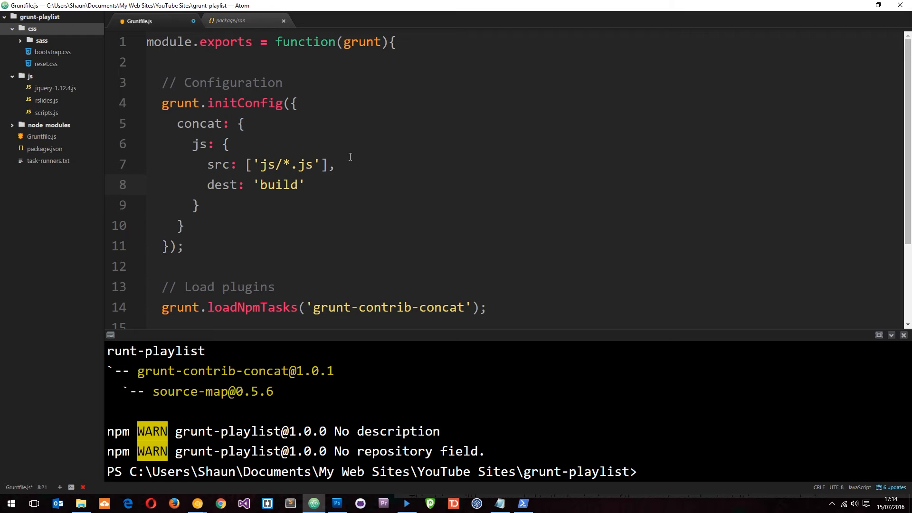
type("/")
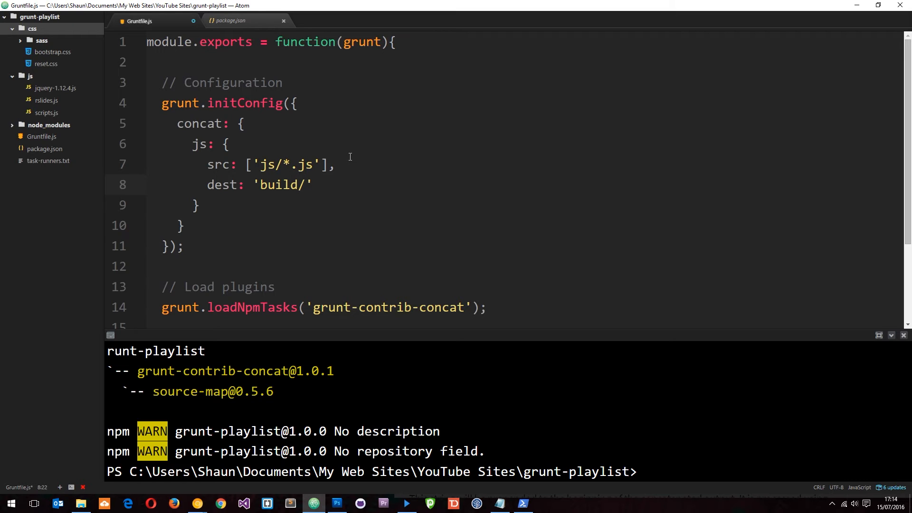
left_click(306, 184)
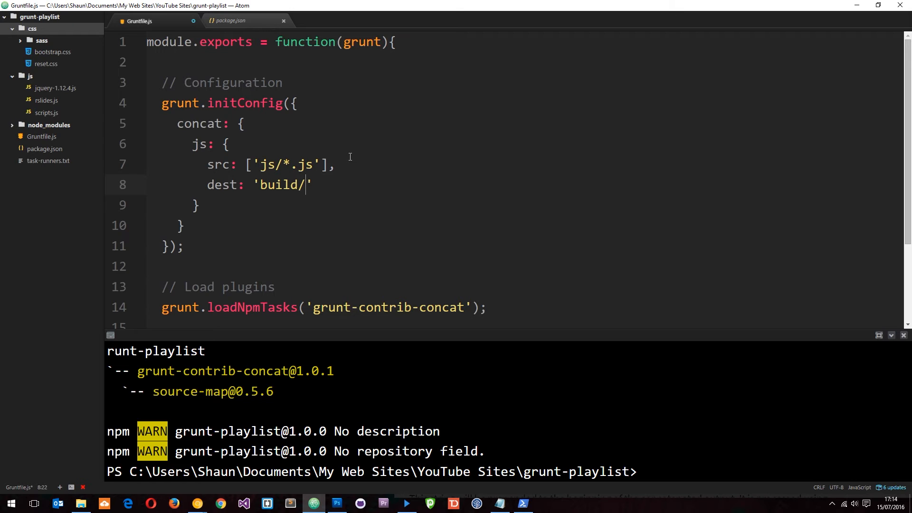
type("scri")
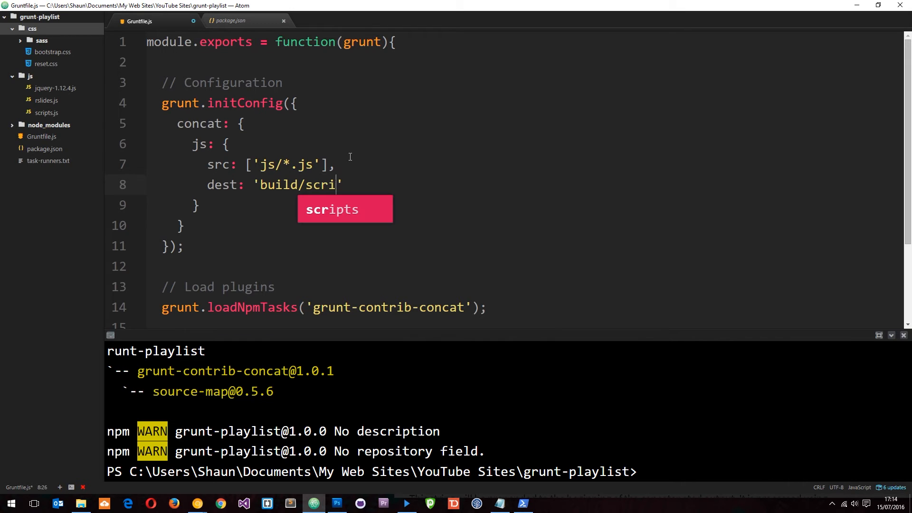
type("pts.js")
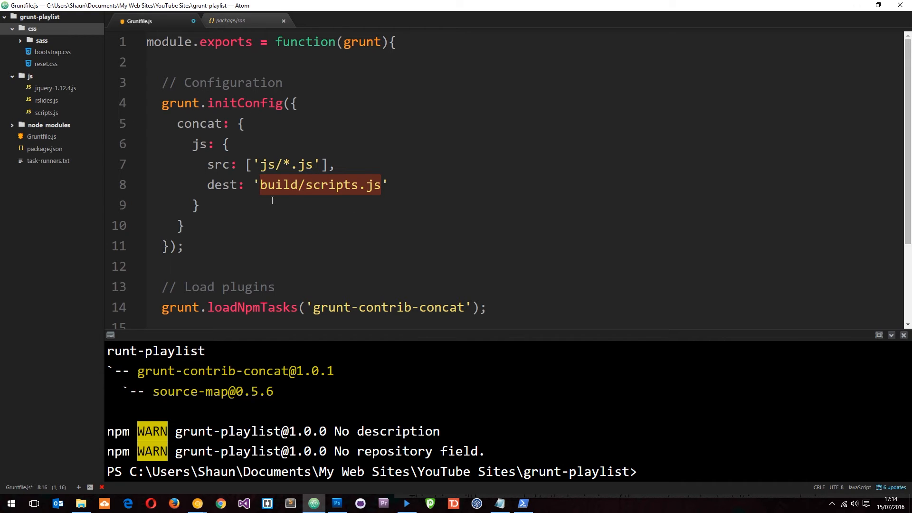
left_click(197, 205)
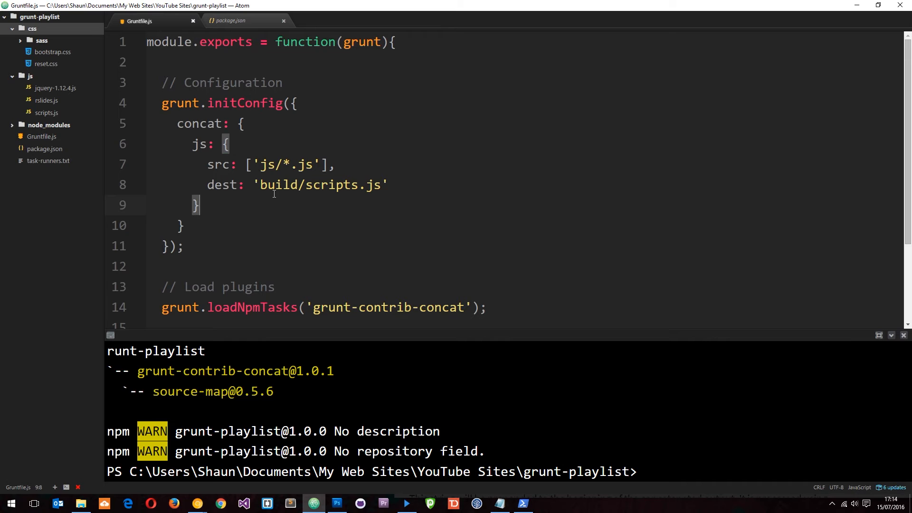
scroll("down", 3)
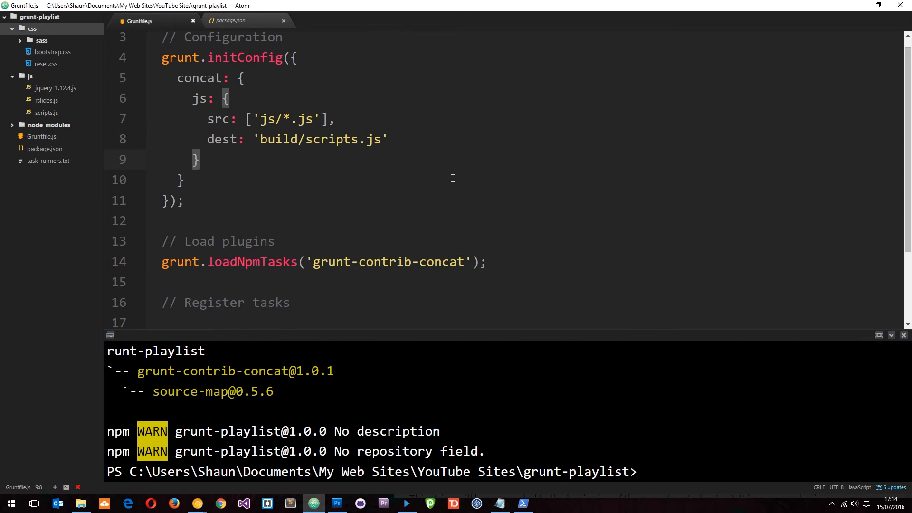
mouse_move(669, 471)
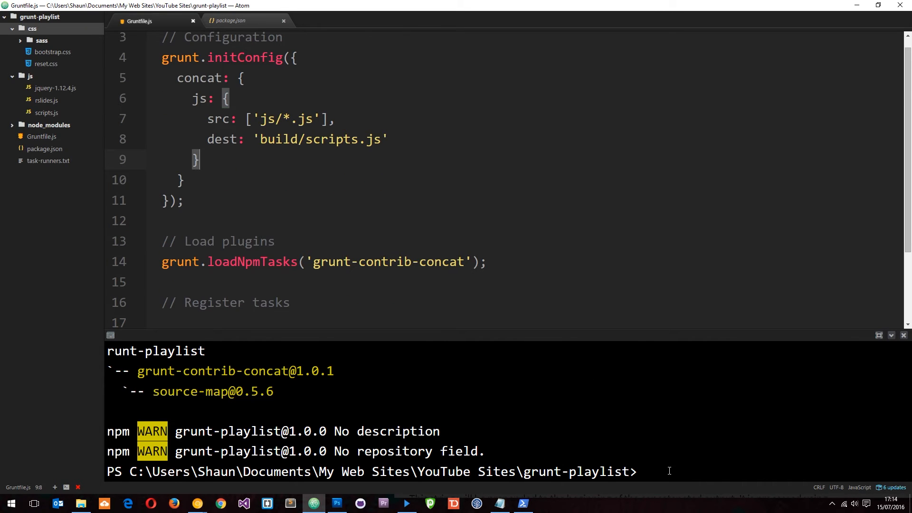
- Run grunt concat in the terminal and inspect the generated build/scripts.js
type("grunt c")
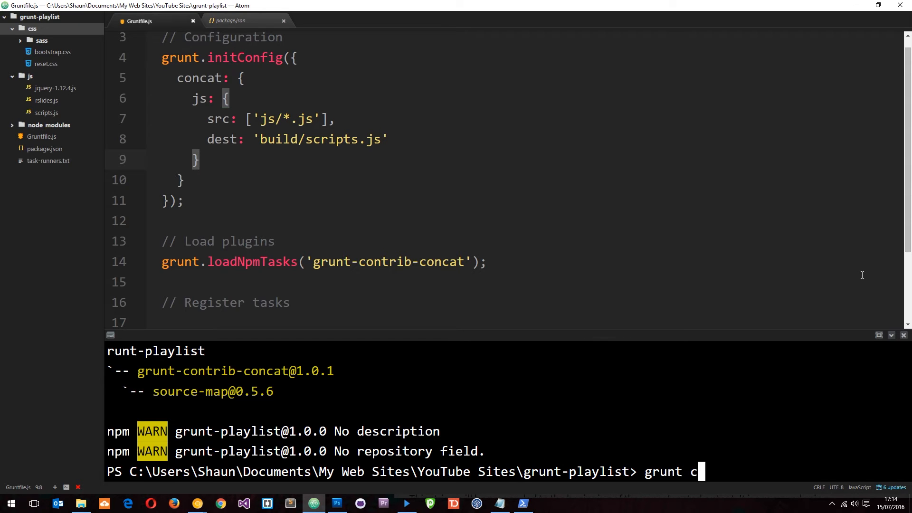
type("oncat")
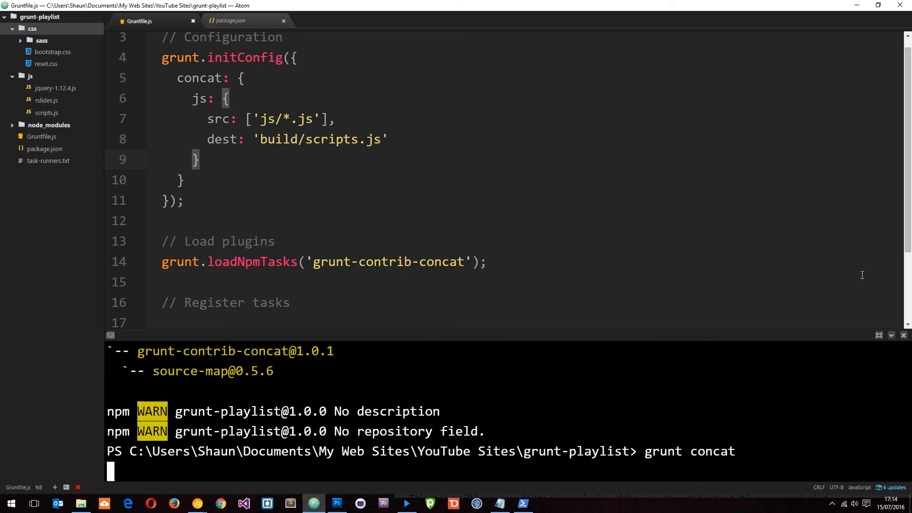
key("enter")
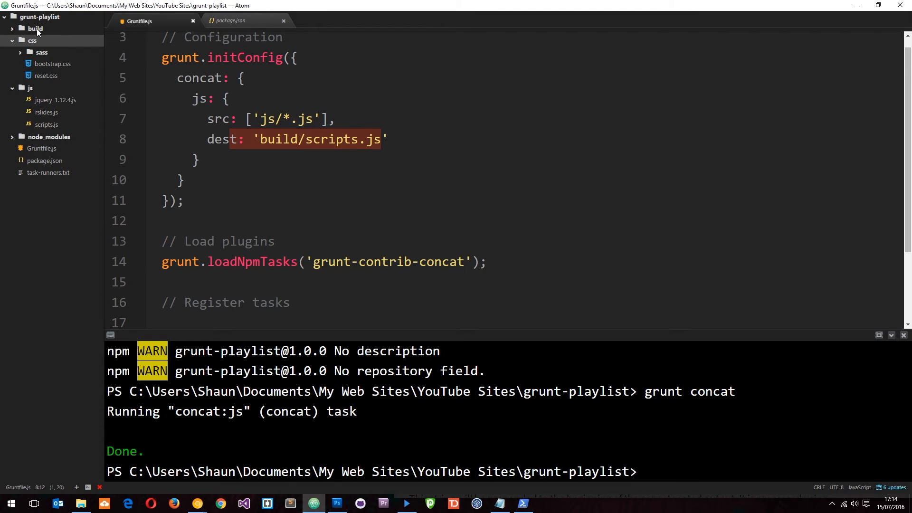
left_click(35, 27)
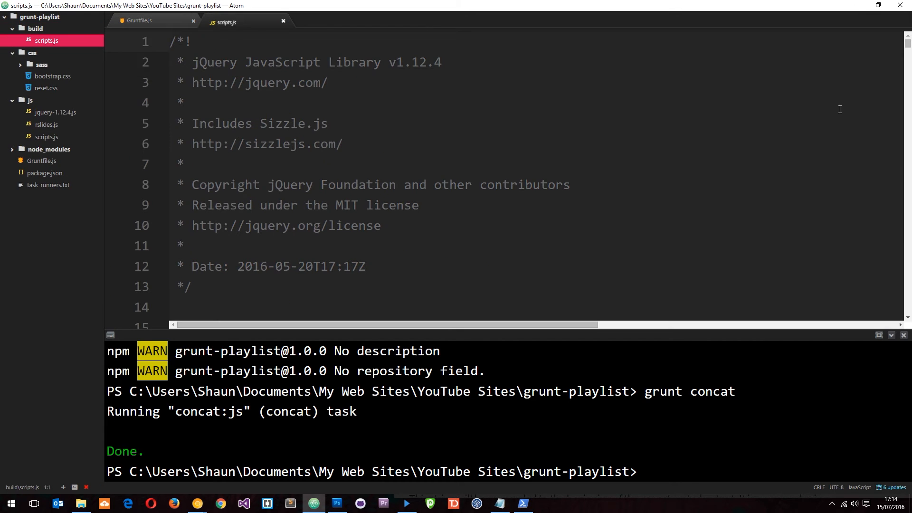
scroll("down", 3)
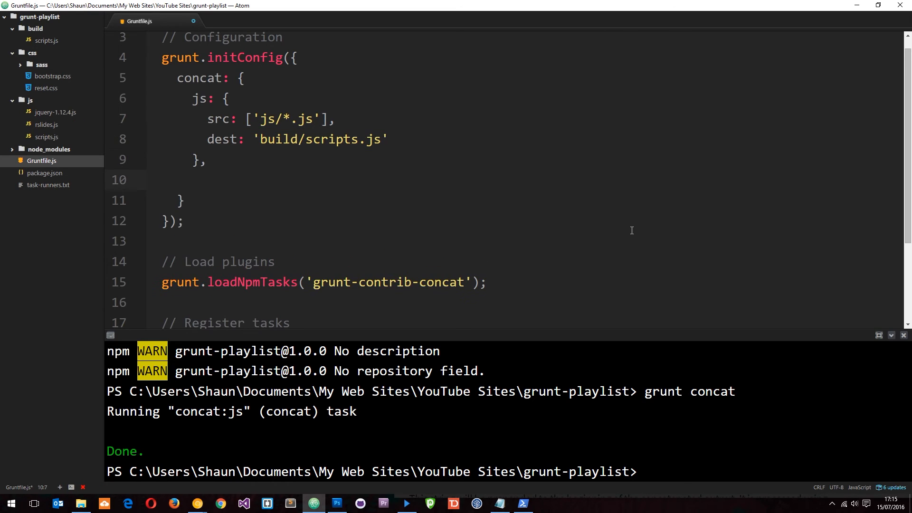
- Add a css target with src 'css/*.css' and dest 'build/styles.css'
type("css:")
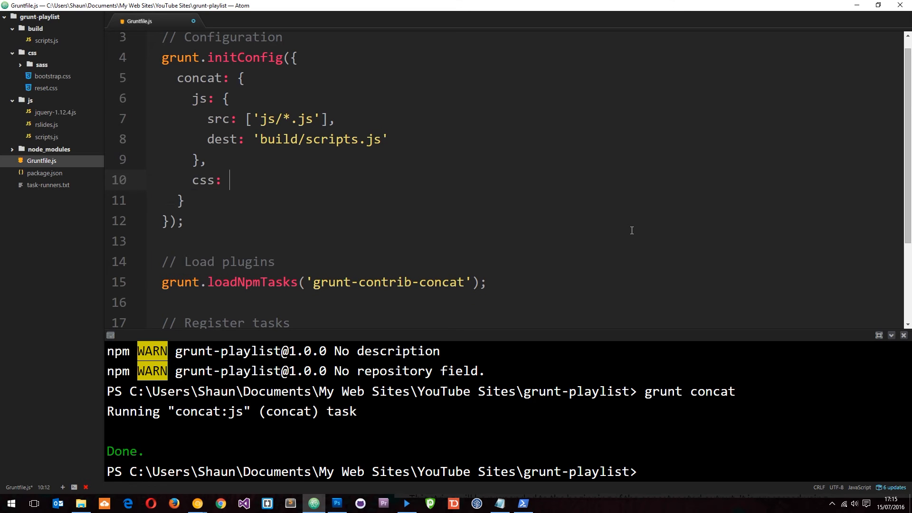
type("{")
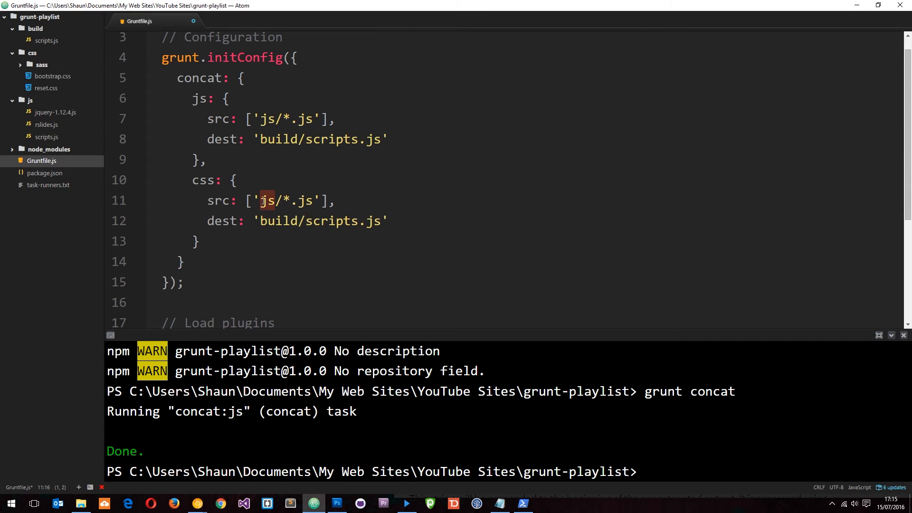
type("c")
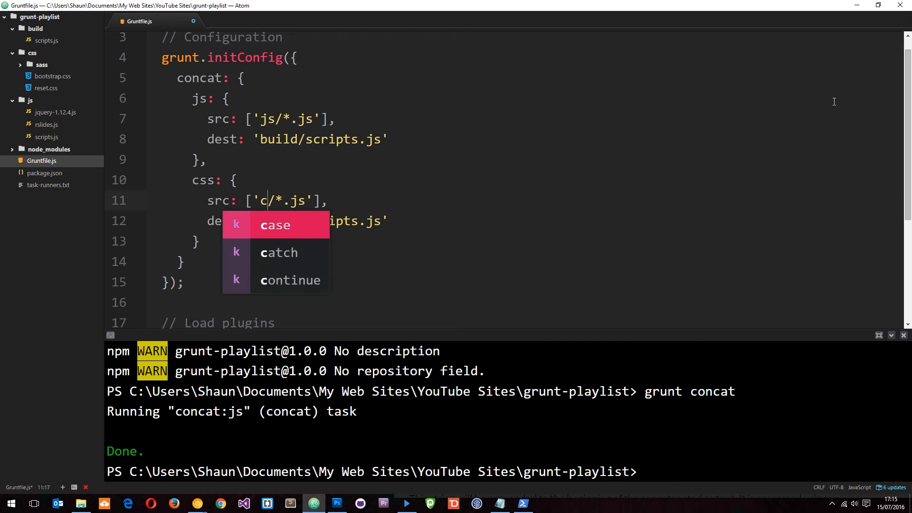
type("ss")
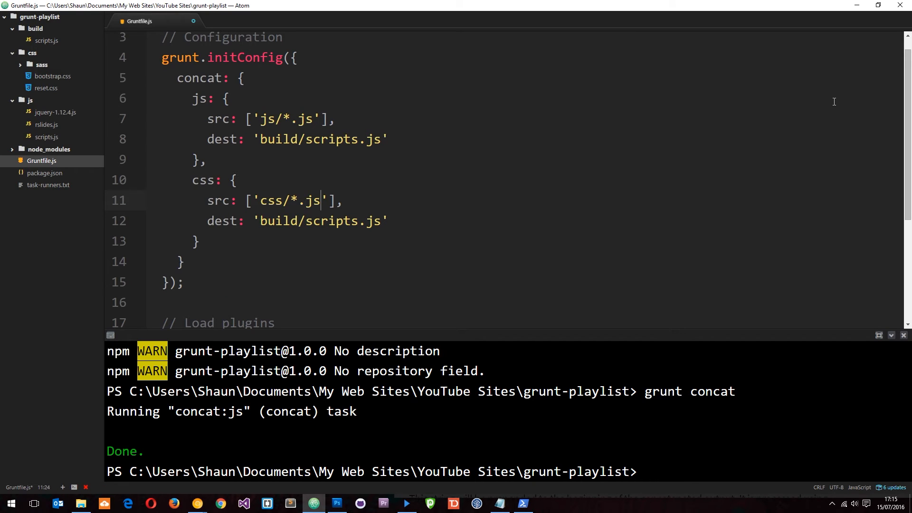
type("css")
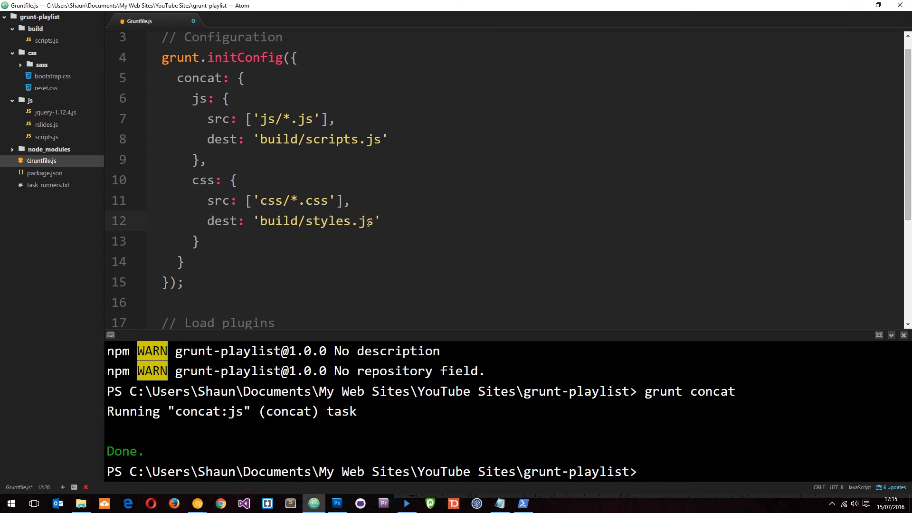
type("css")
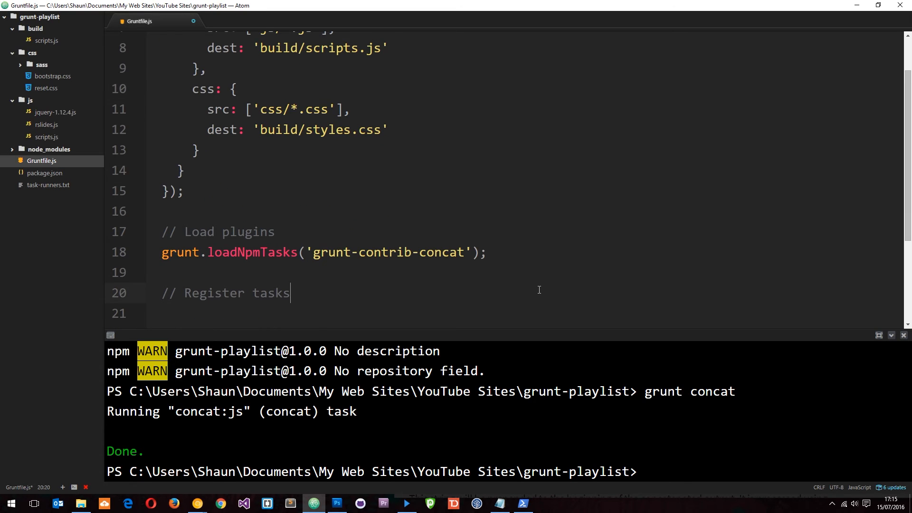
- Delete the old build folder from the tree and focus the terminal
left_click(35, 27)
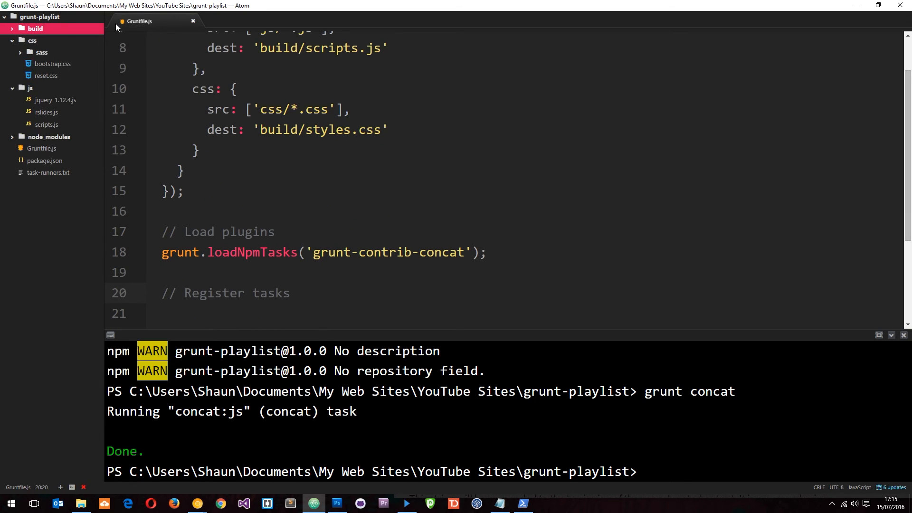
mouse_move(361, 139)
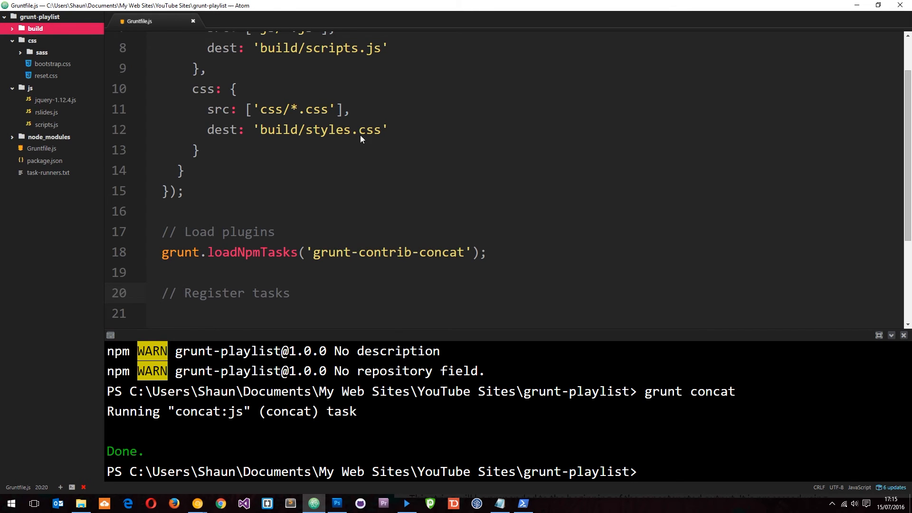
left_click(35, 27)
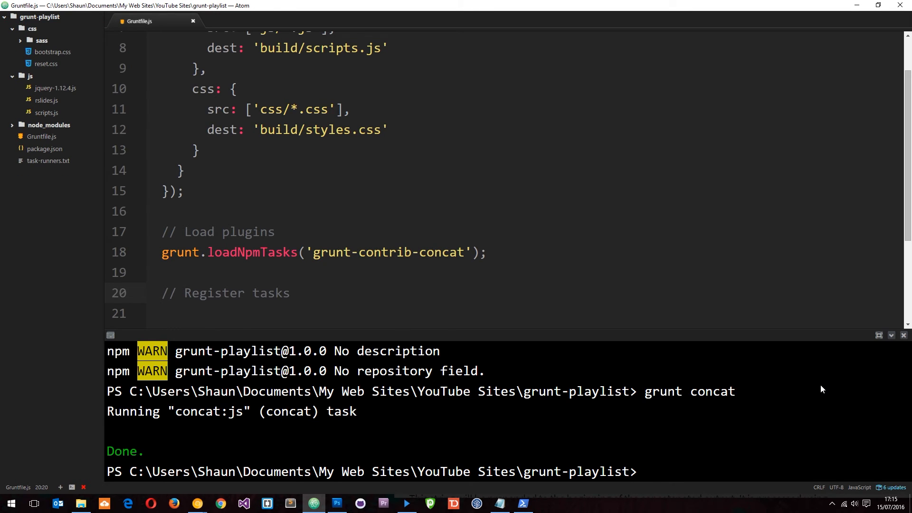
- Run grunt concat so both concat:js and concat:css produce the build folder
type("grunt con")
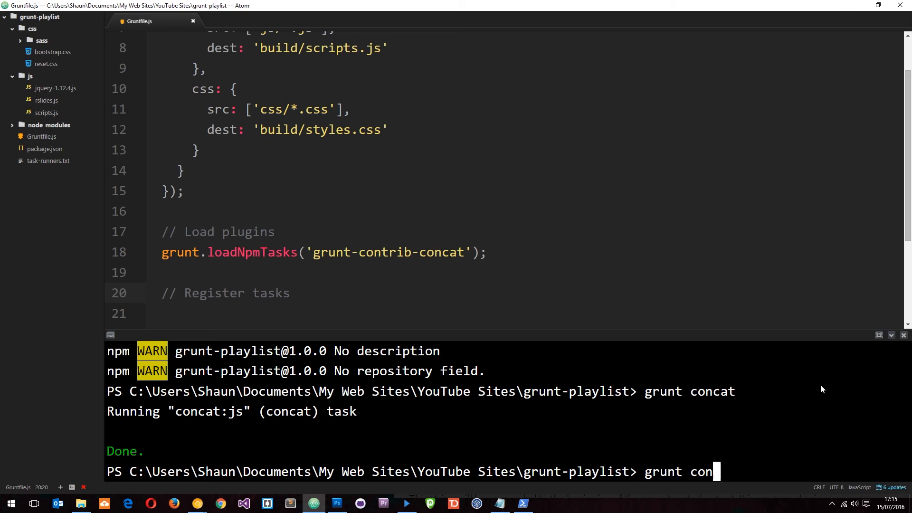
type("cat")
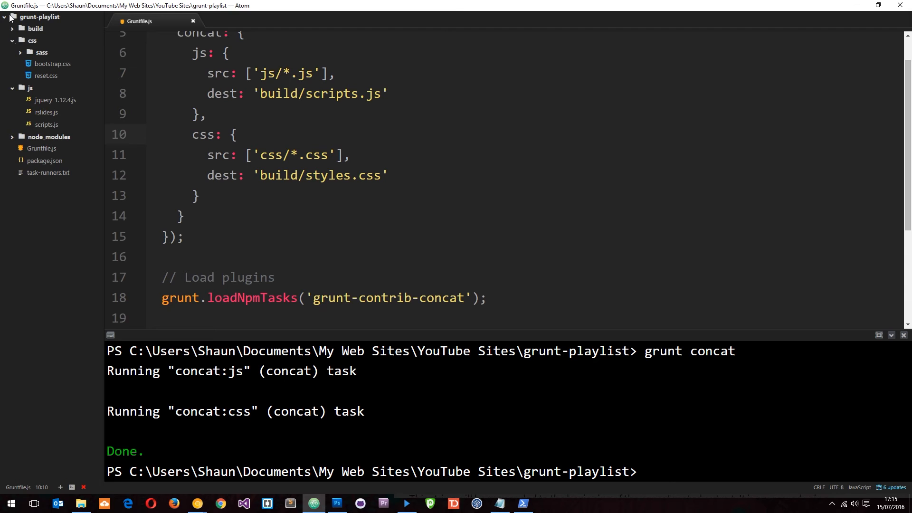
- View the generated scripts.js and styles.css in build, then bring the Gruntfile back in front
left_click(35, 28)
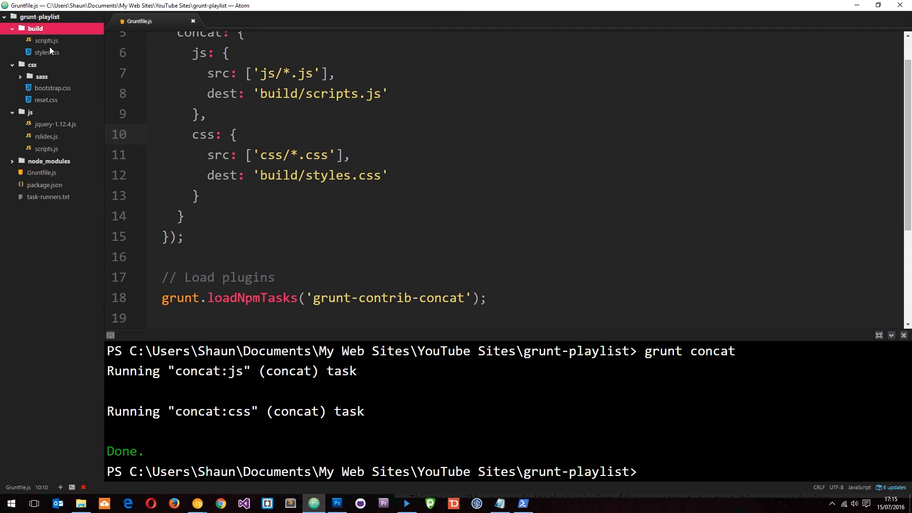
double_click(45, 40)
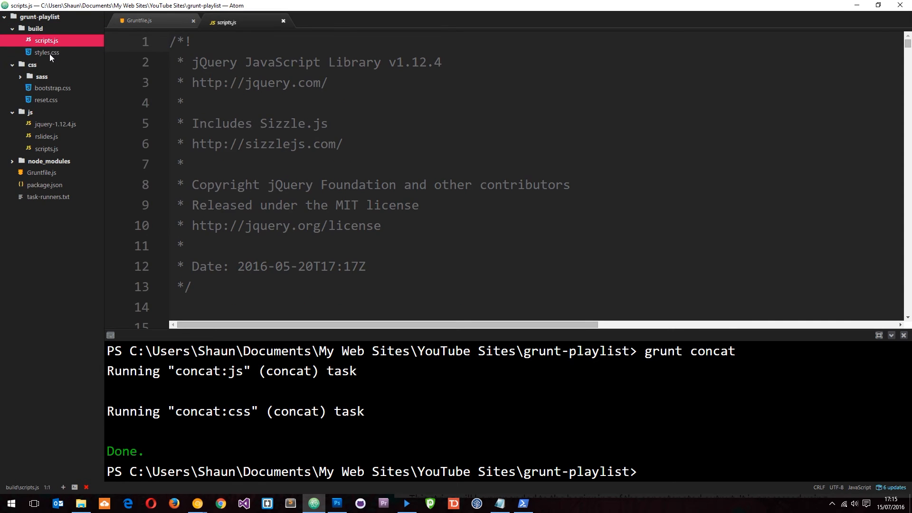
left_click(46, 53)
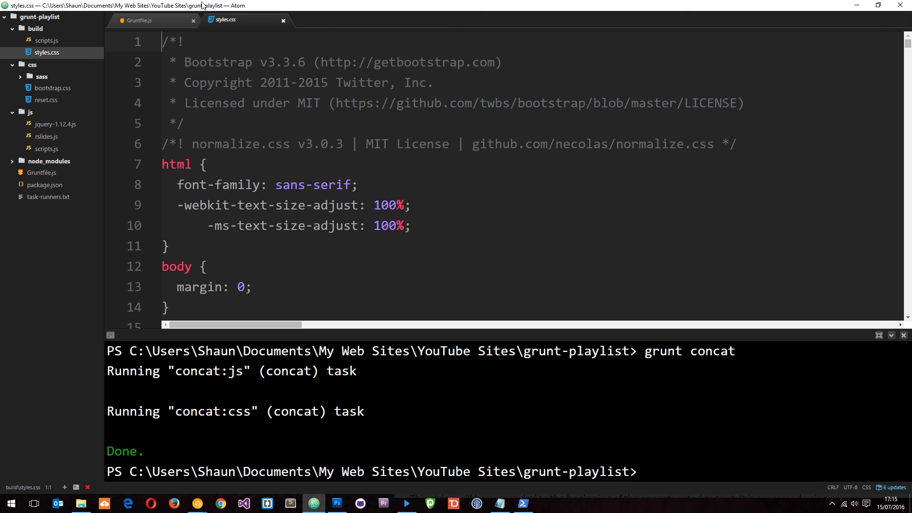
left_click(138, 20)
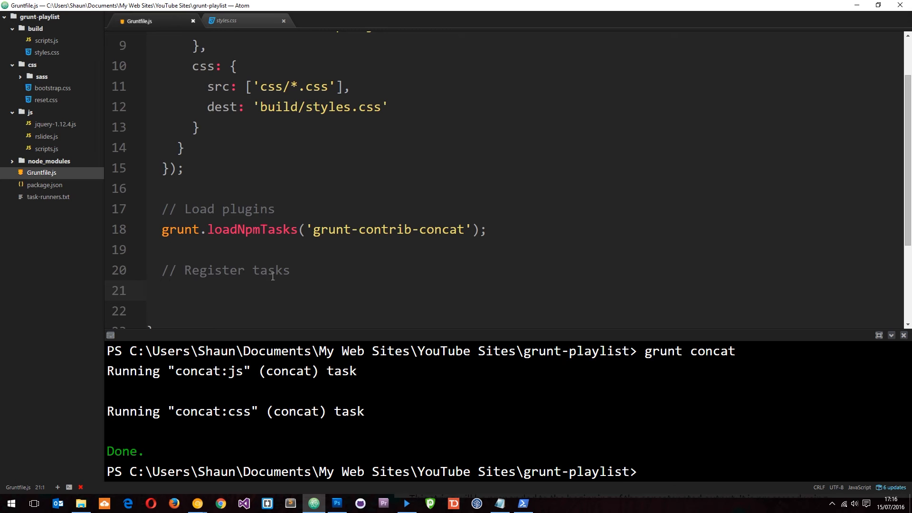
- Start grunt.registerTask with the task name 'concat-js' under the Register tasks comment
type("g")
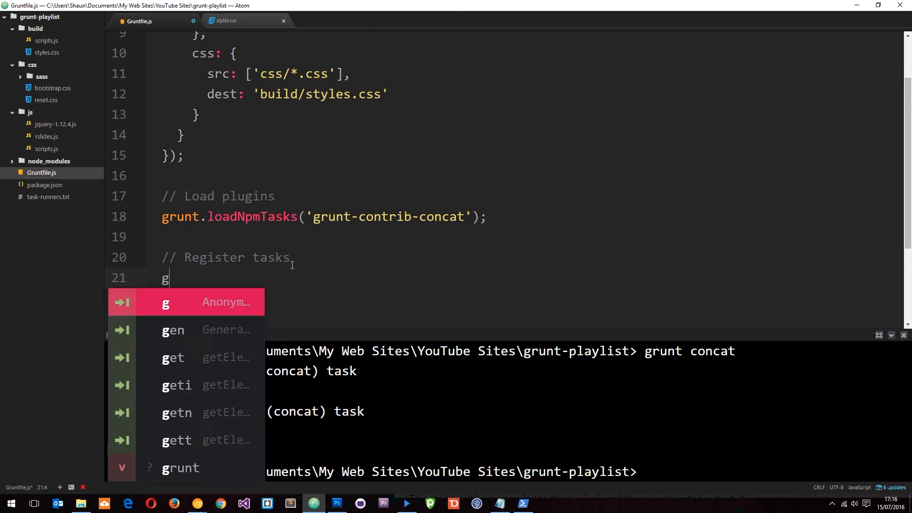
type("runt.regi")
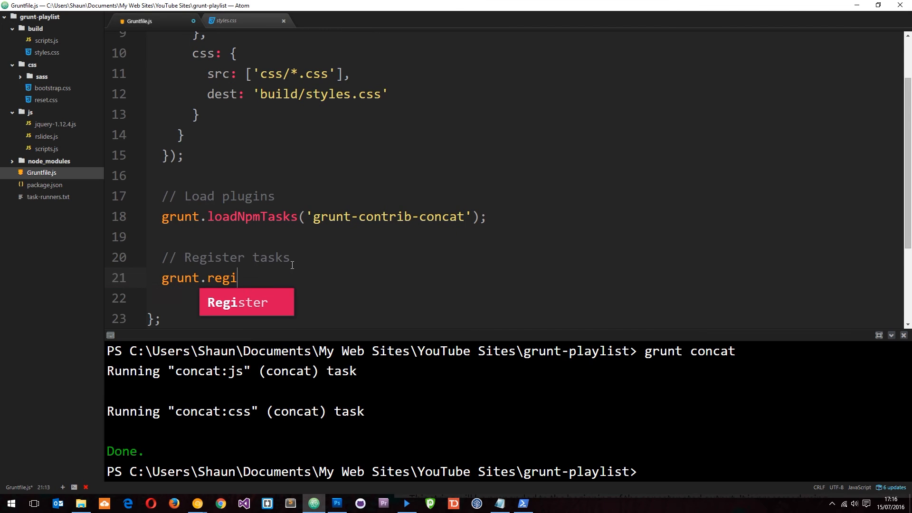
type("sterTask('")
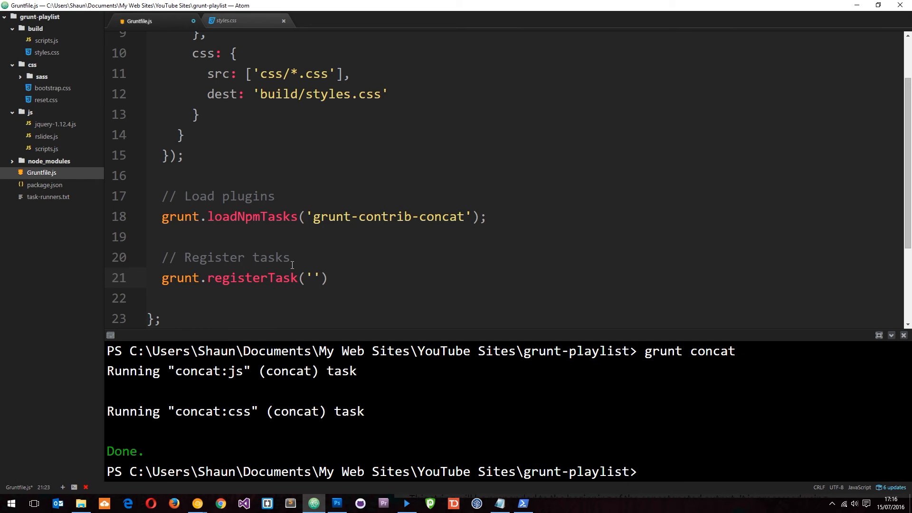
type("concat-")
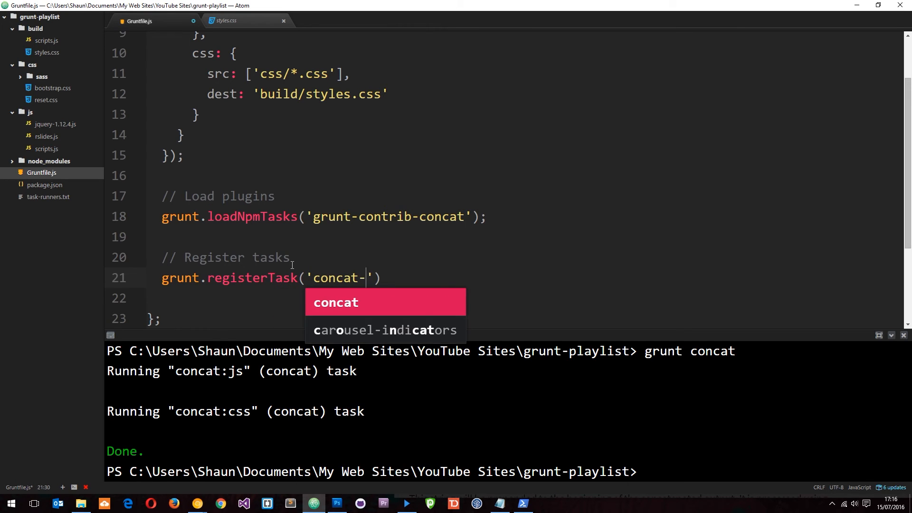
type("js")
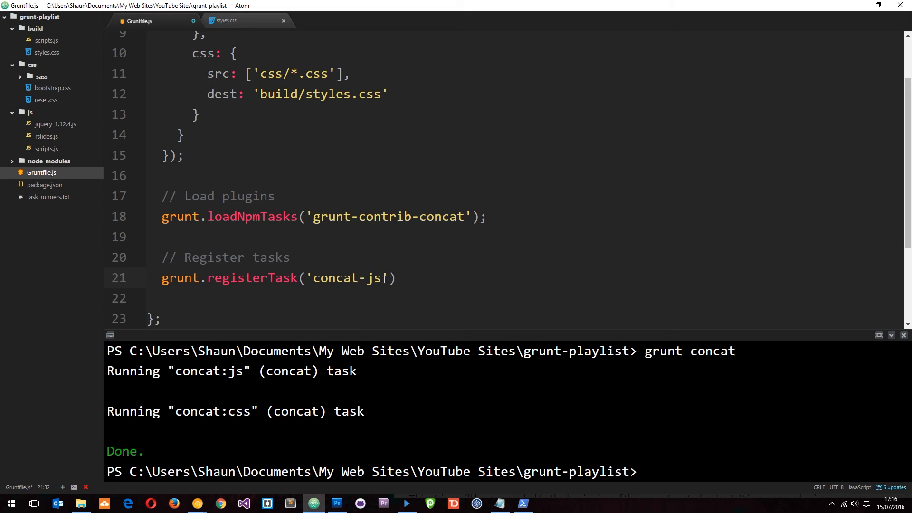
double_click(346, 278)
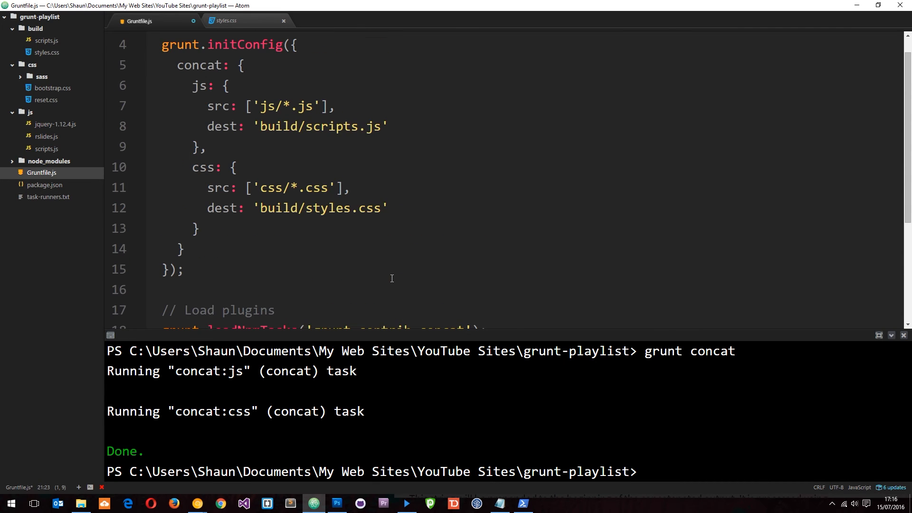
mouse_move(345, 201)
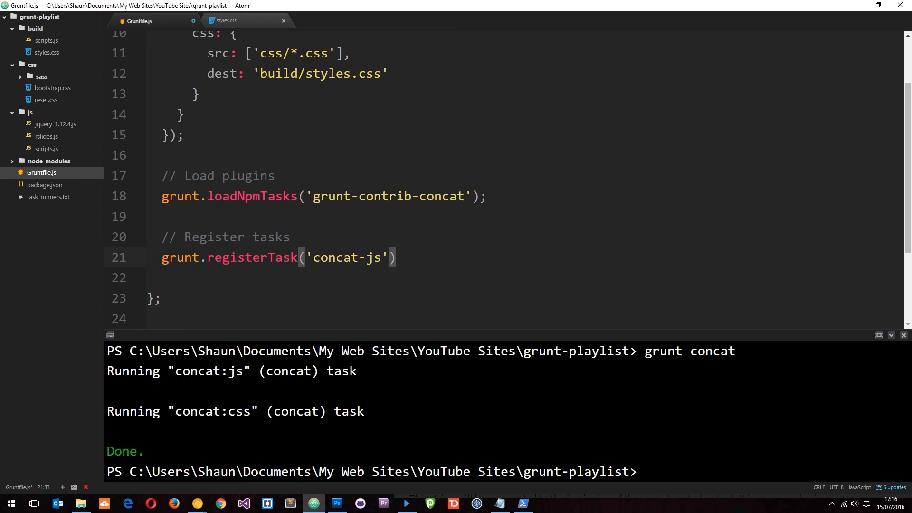
- Complete the registration with the task list ['concat:js'], referencing the concat config name
type(",")
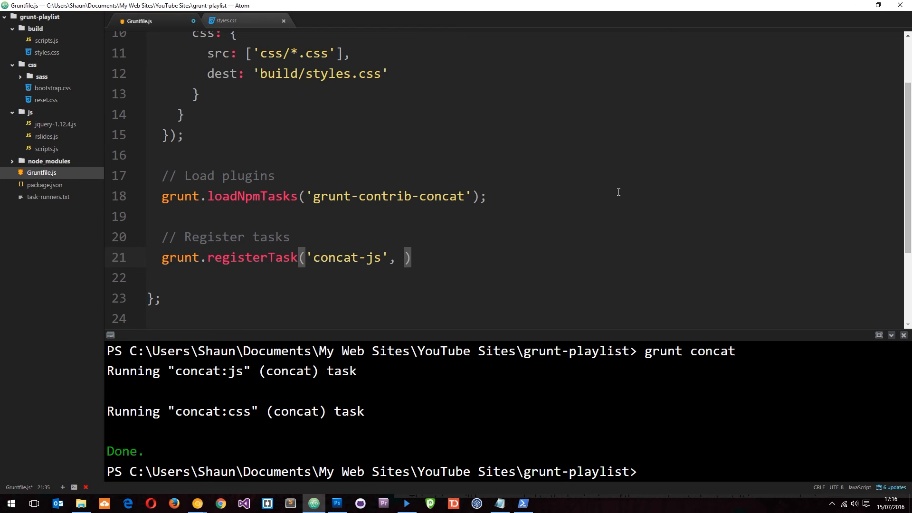
scroll("up", 3)
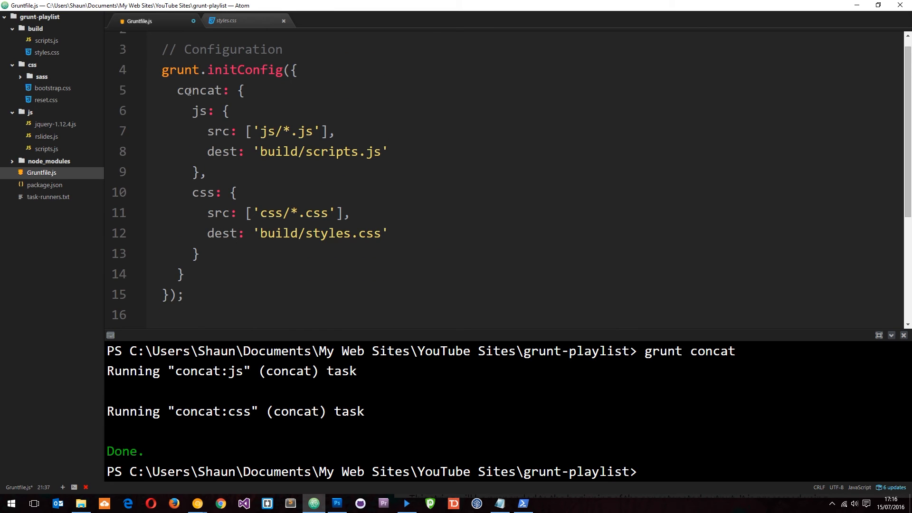
double_click(203, 90)
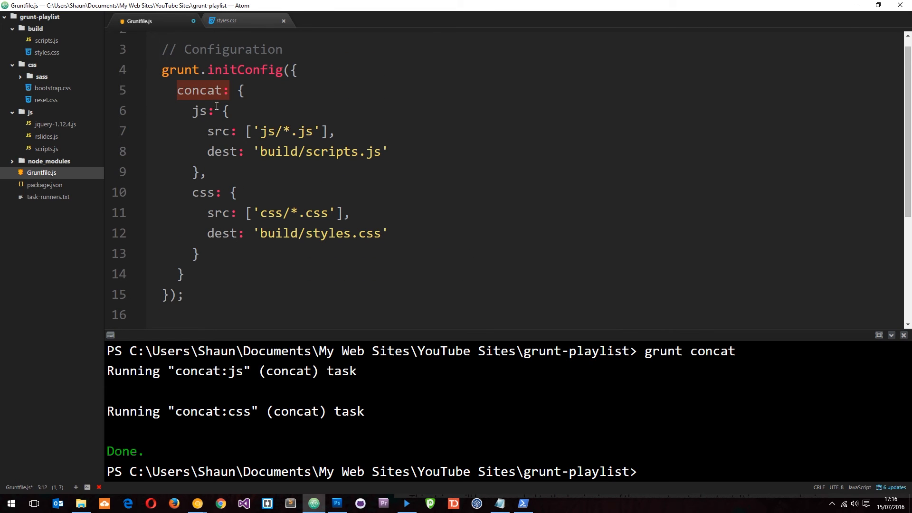
scroll("down", 3)
type("grunt.registerTask('concat-js', ['concat:j")
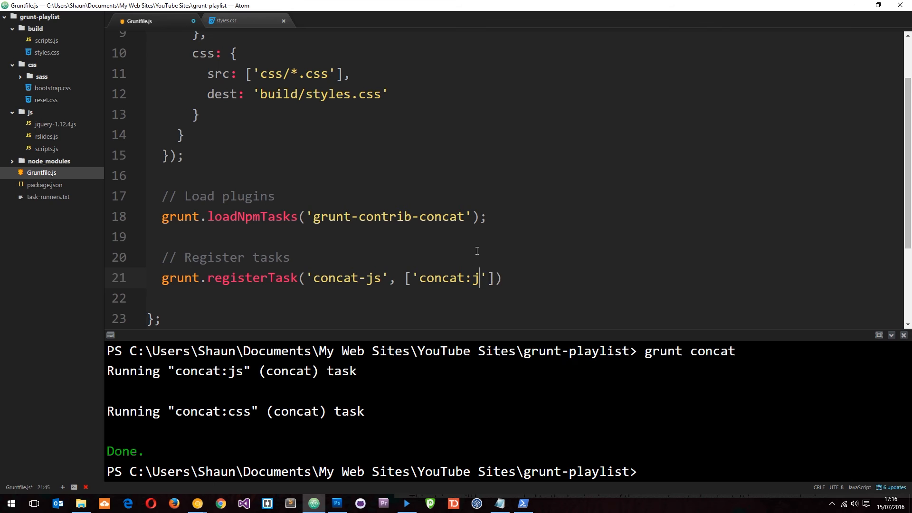
type("s];")
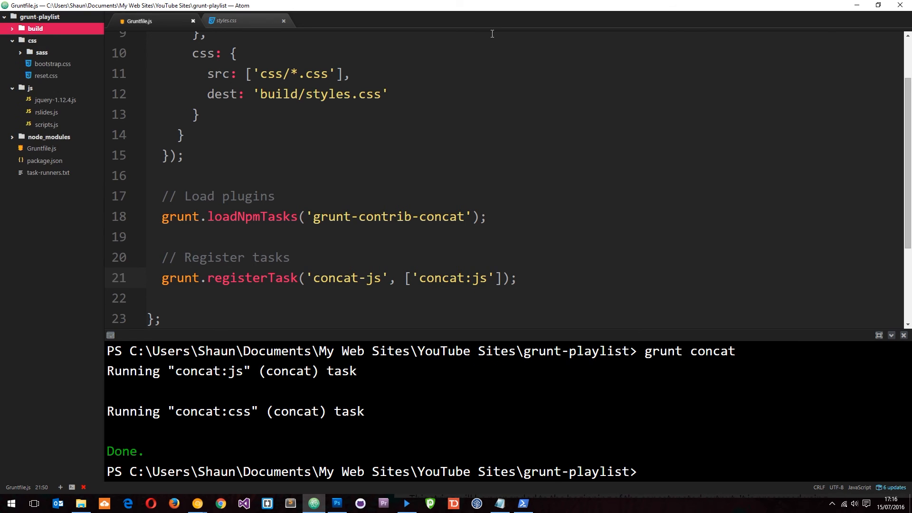
mouse_move(776, 5)
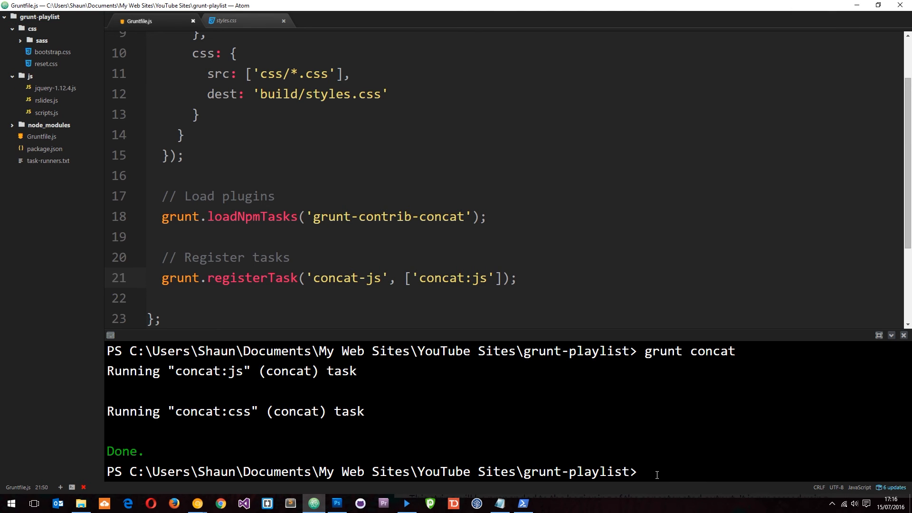
- Run 'grunt concat-js' in the terminal and review the registerTask call and js target block
left_click(647, 471)
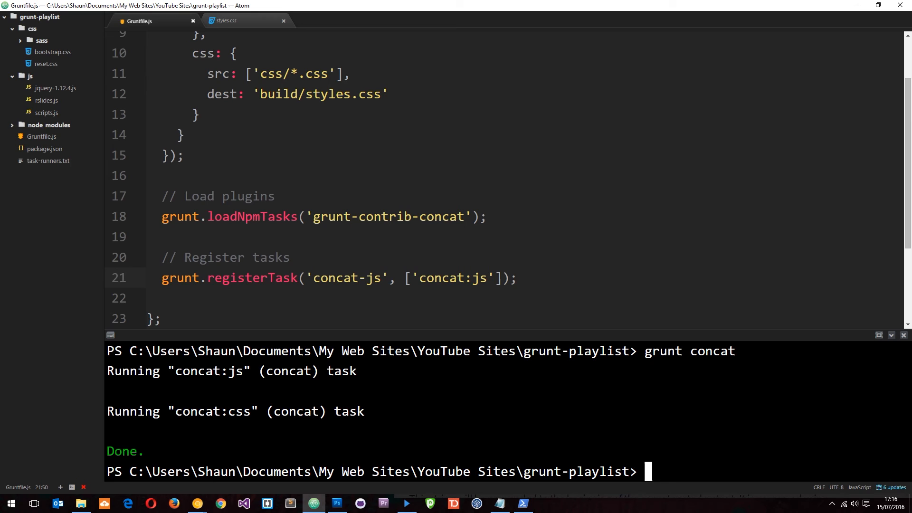
type("grunt")
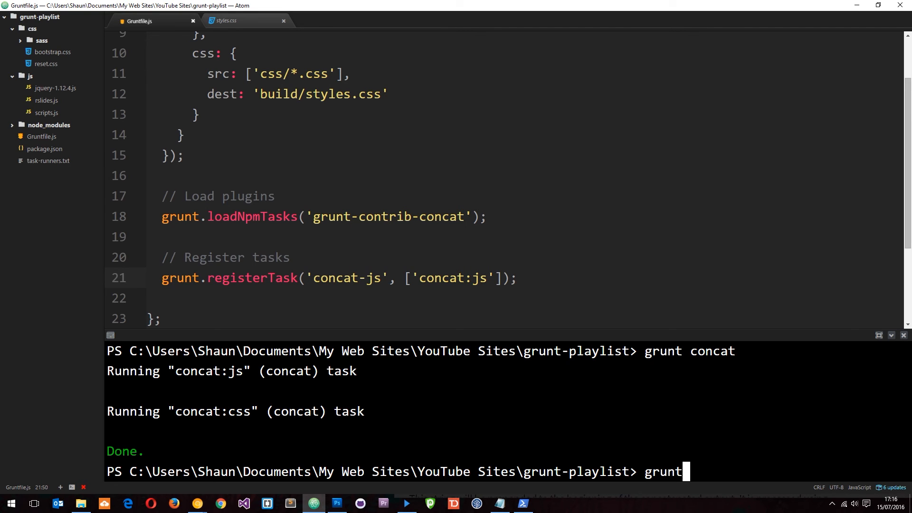
type("concat-js")
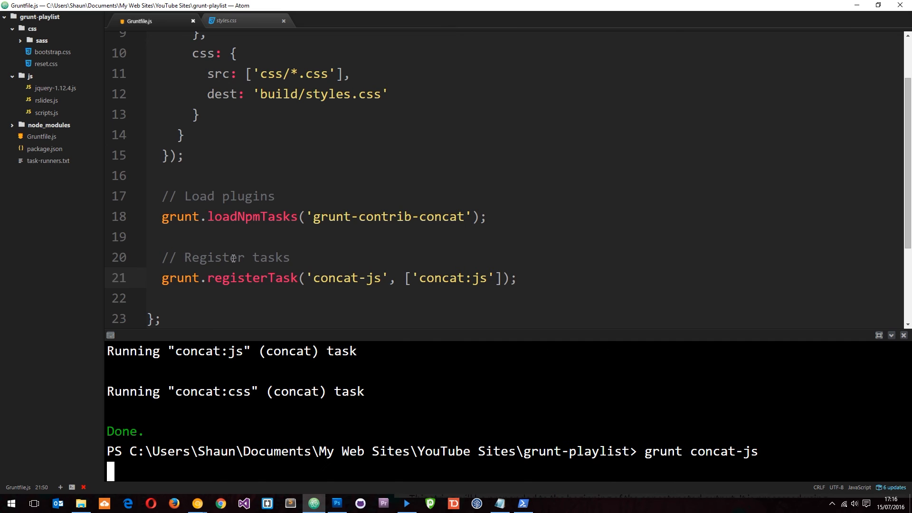
double_click(251, 277)
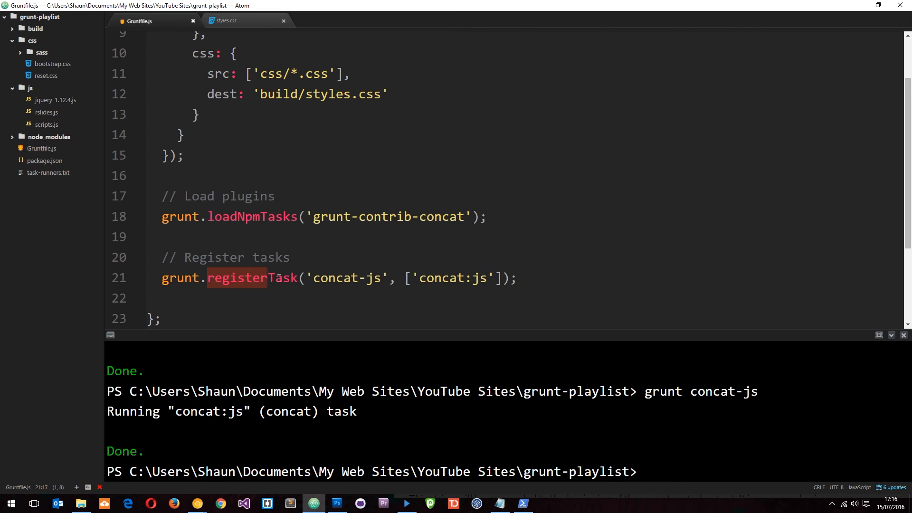
left_click(482, 278)
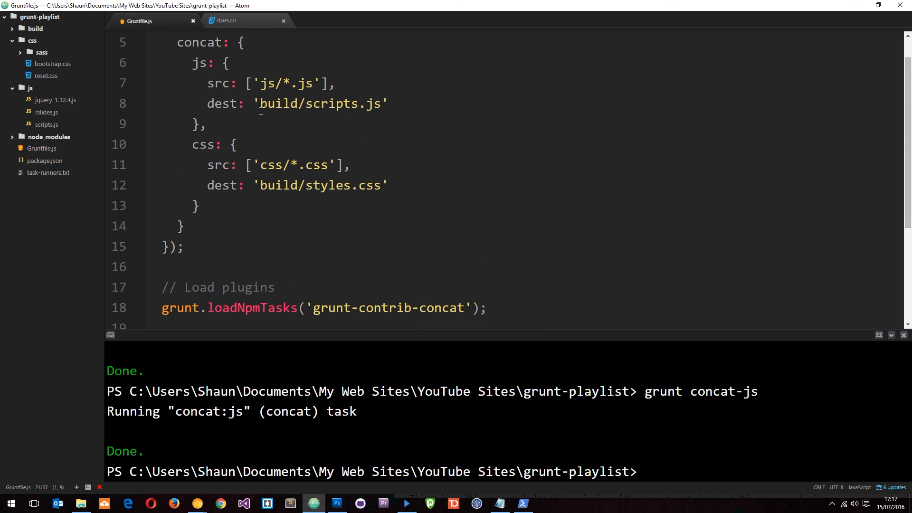
left_click_drag(194, 63, 206, 124)
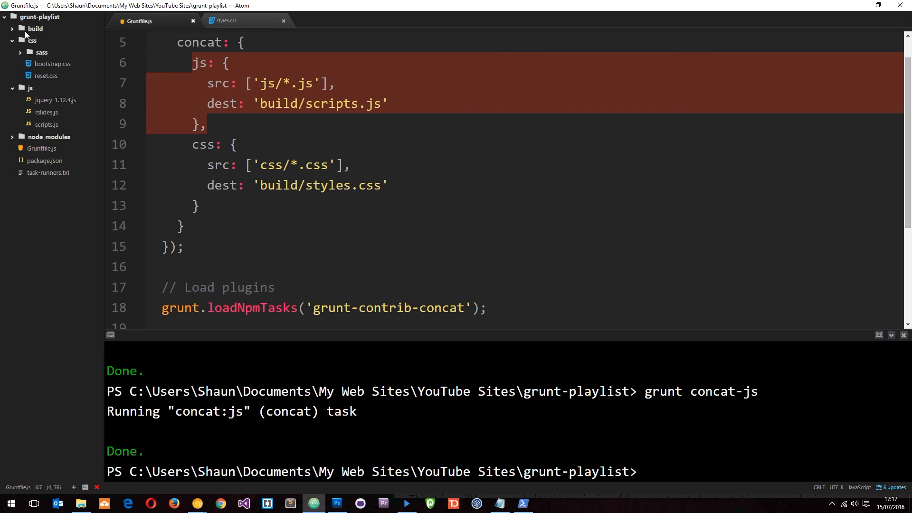
- Check the generated build/scripts.js with its combined jQuery contents, then close it
left_click(35, 28)
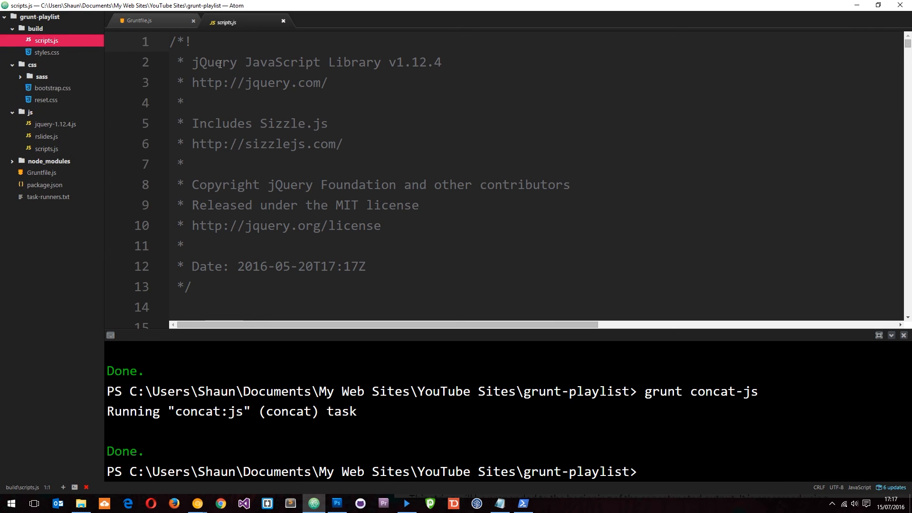
left_click(138, 20)
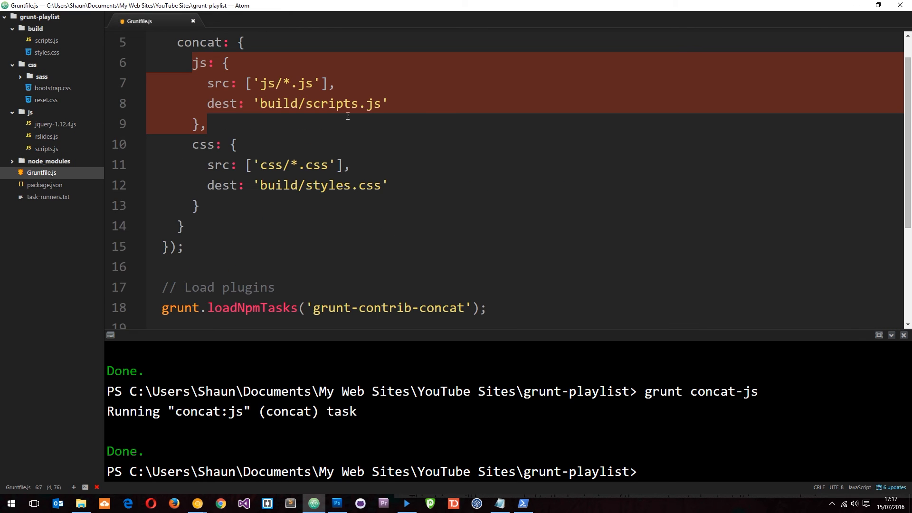
scroll("down", 3)
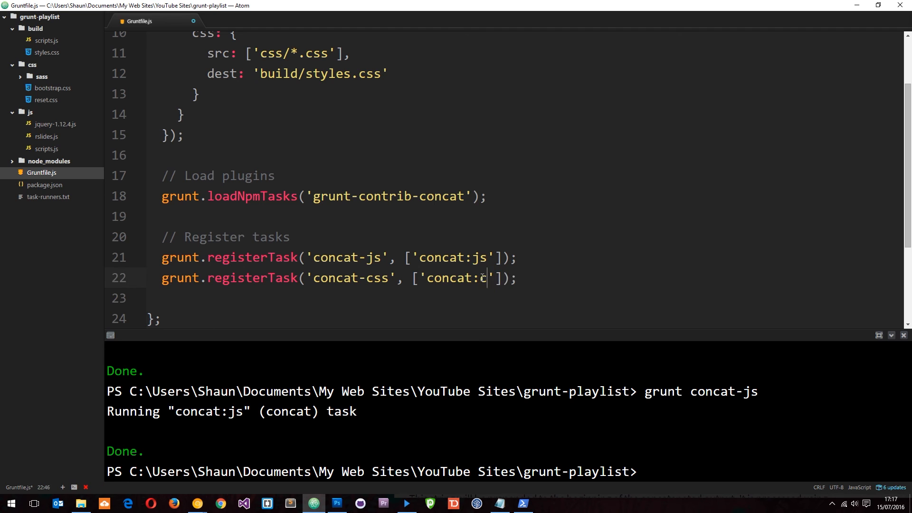
- Finish the 'concat-css' task registration running ['concat:css'] and select the build folder
type("ss")
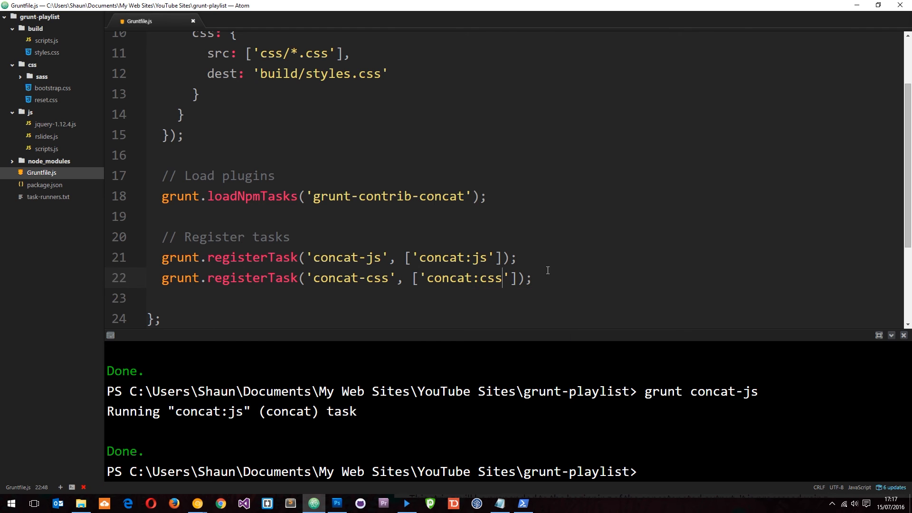
left_click(35, 27)
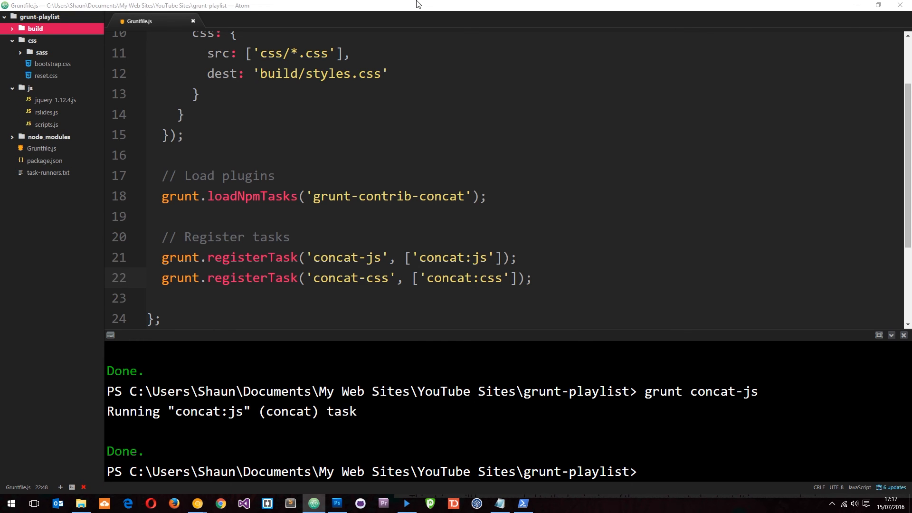
- Delete the old build folder and run 'grunt concat-css' in the terminal
left_click(35, 28)
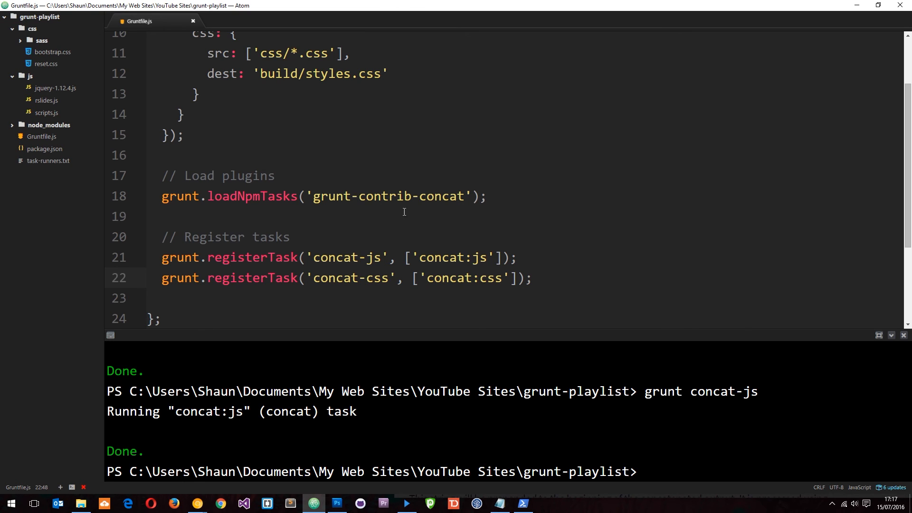
mouse_move(668, 381)
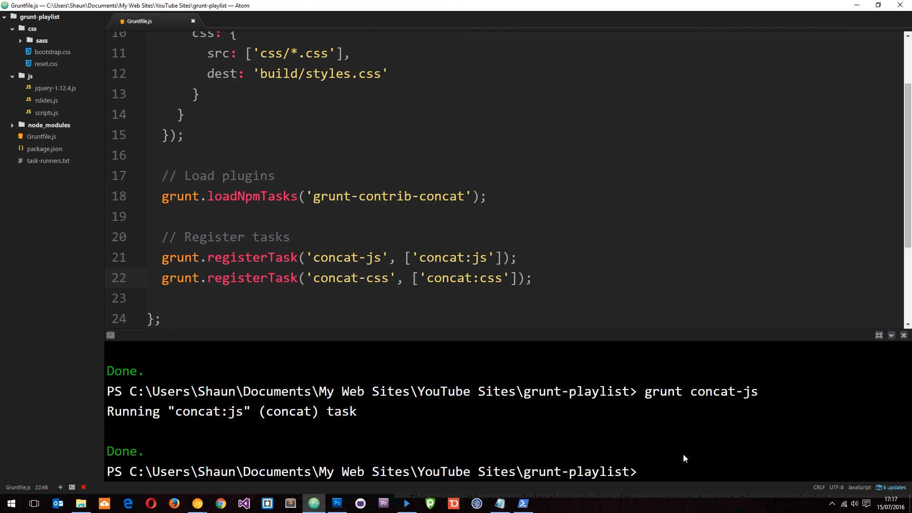
type("grunt conca")
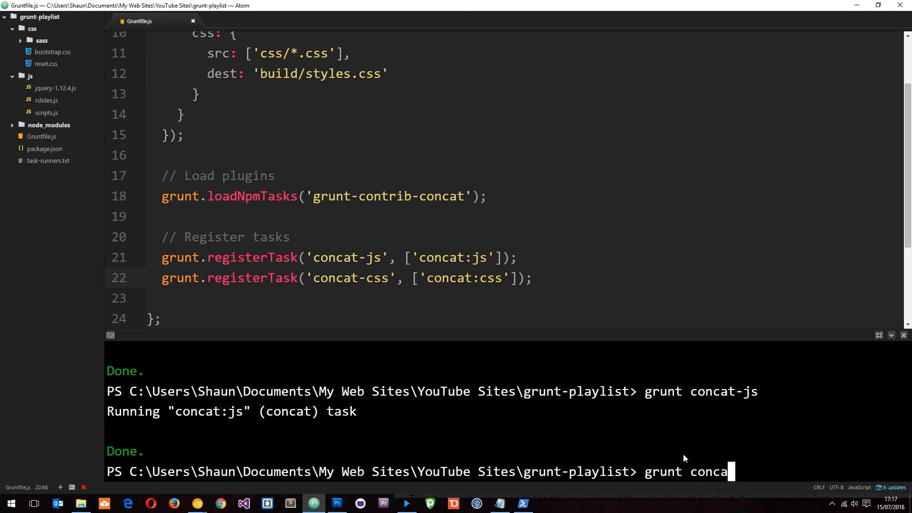
key("enter")
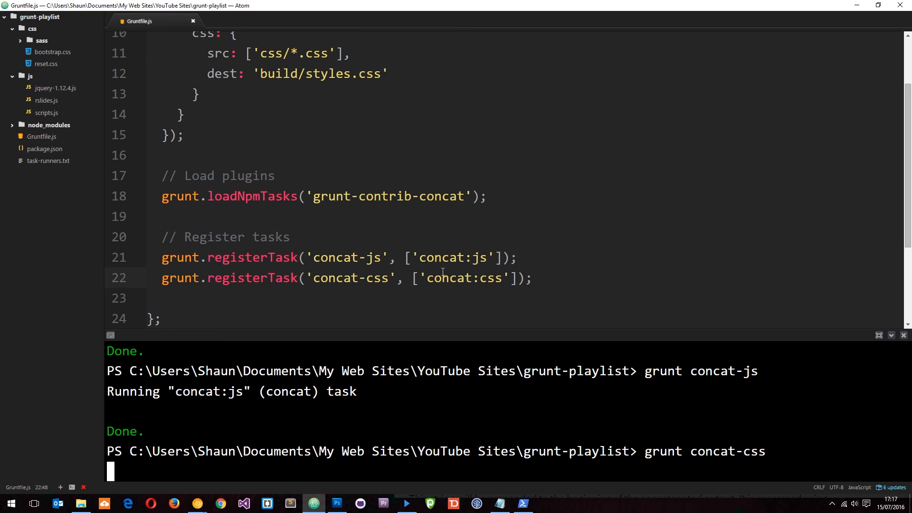
key("enter")
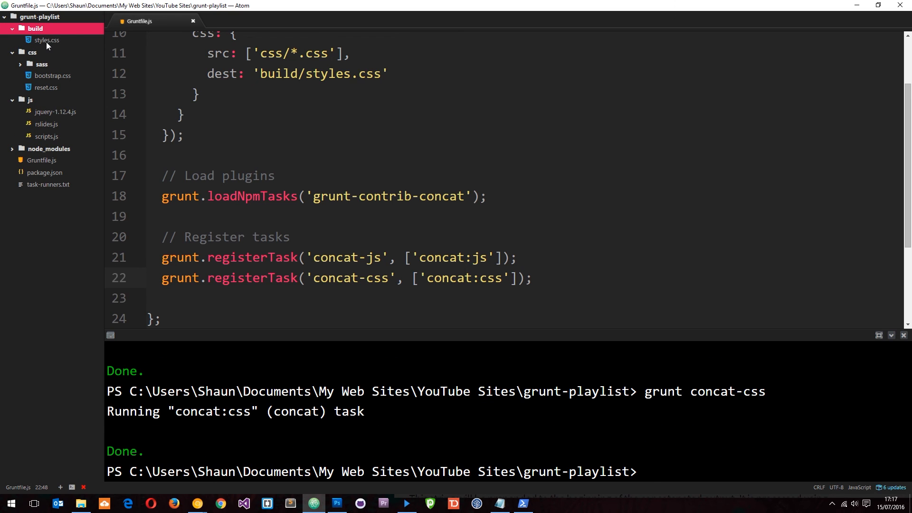
mouse_move(821, 367)
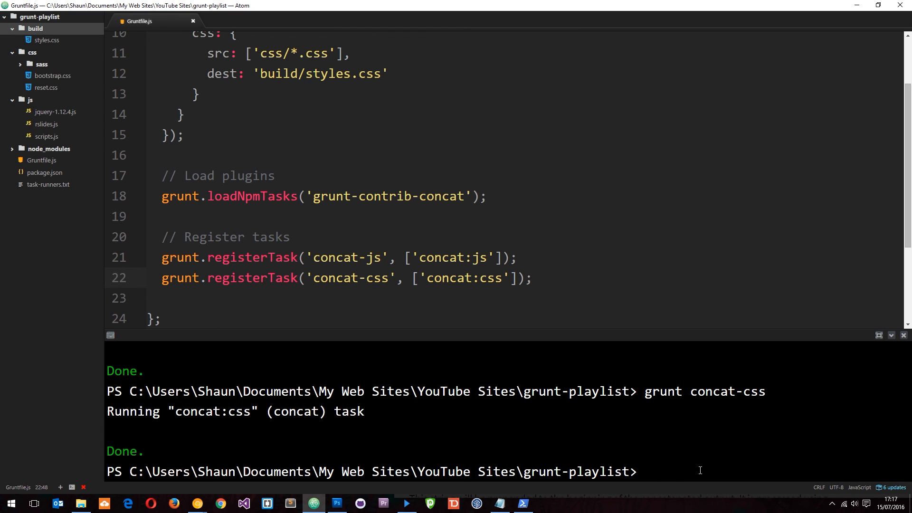
- Run 'grunt concat-js' so build holds both files, then select the Gruntfile's concat code
type("grunt")
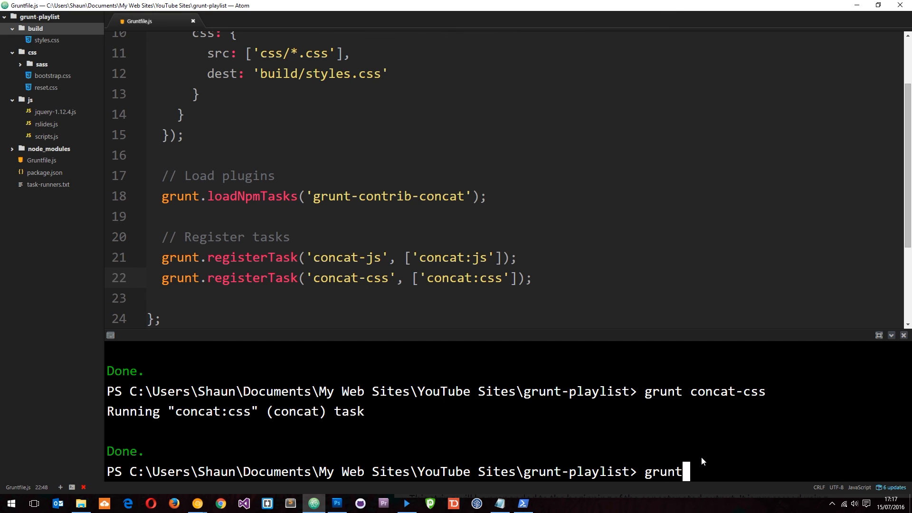
type("concat")
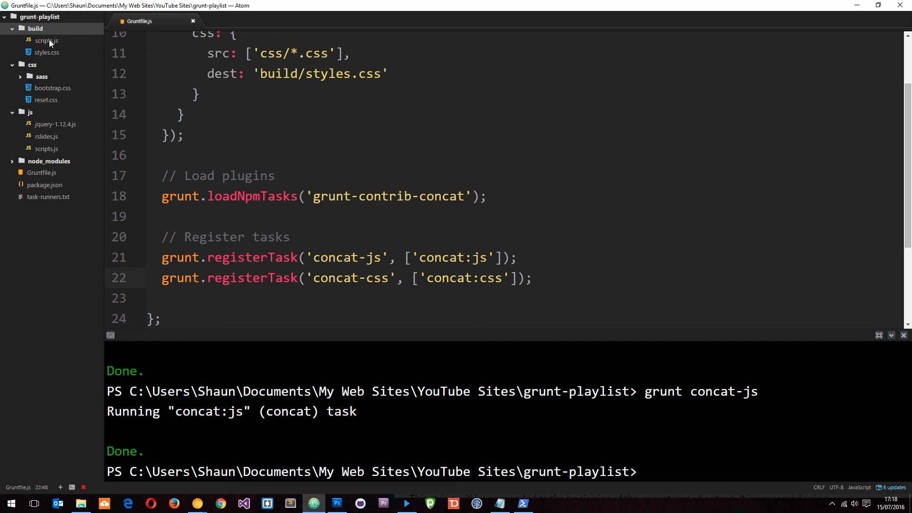
left_click(530, 278)
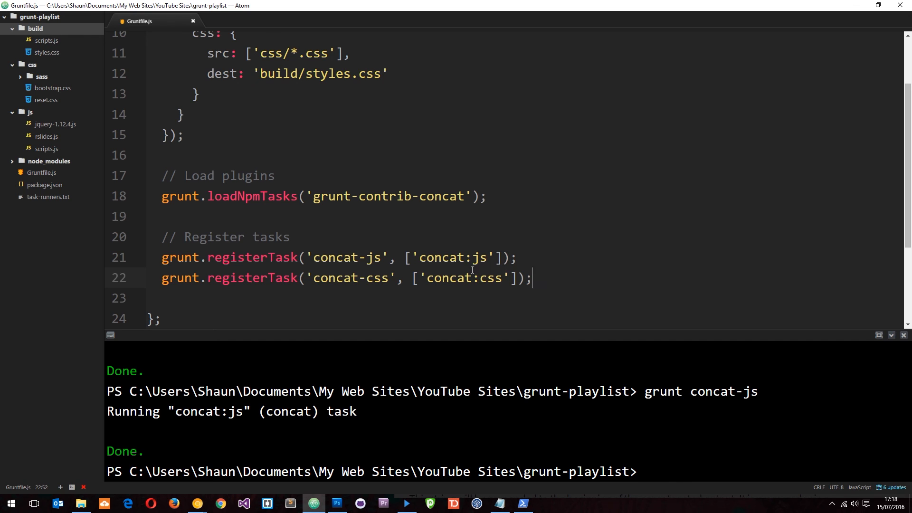
left_click_drag(530, 277, 162, 257)
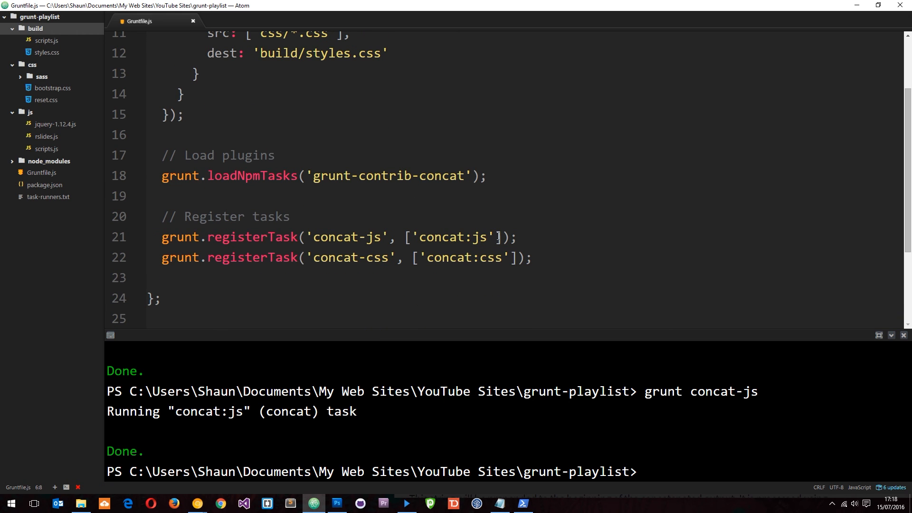
left_click_drag(358, 176, 475, 176)
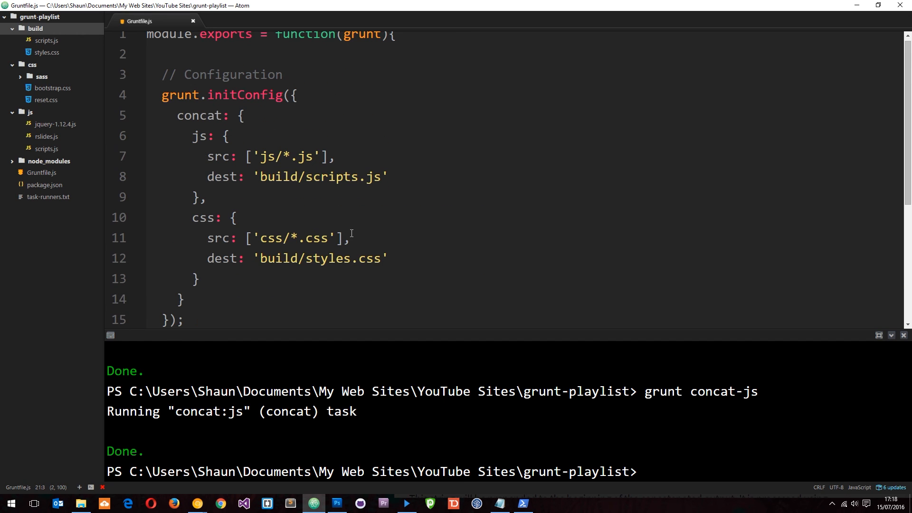
left_click_drag(192, 136, 232, 237)
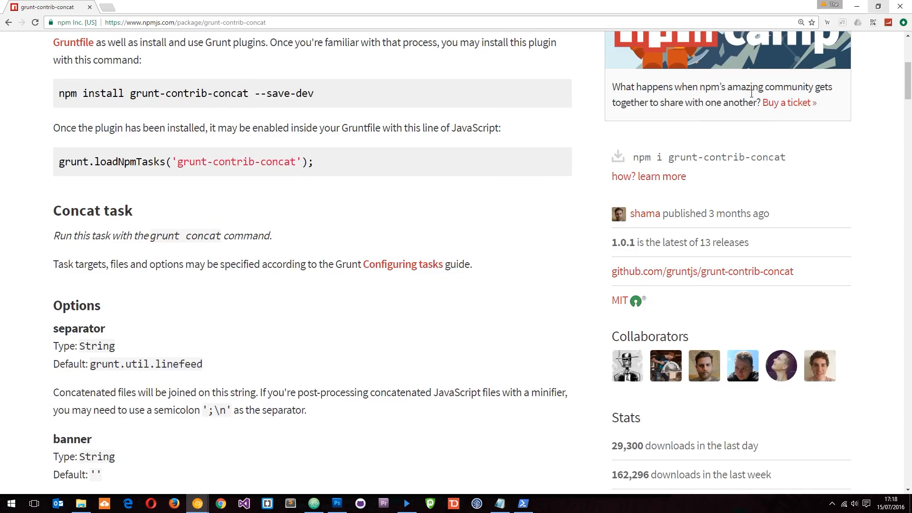
- Scroll the grunt-contrib-concat npm page down to the Banner comments example
scroll("down", 3)
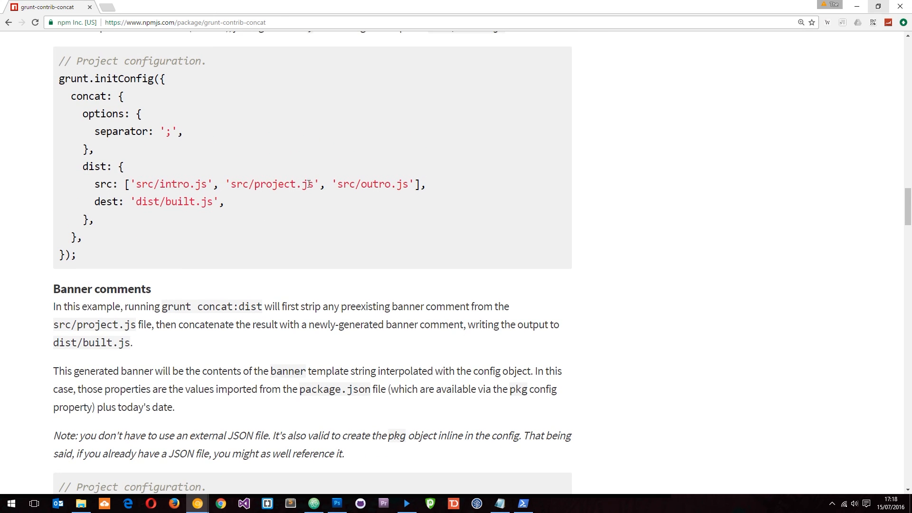
scroll("down", 3)
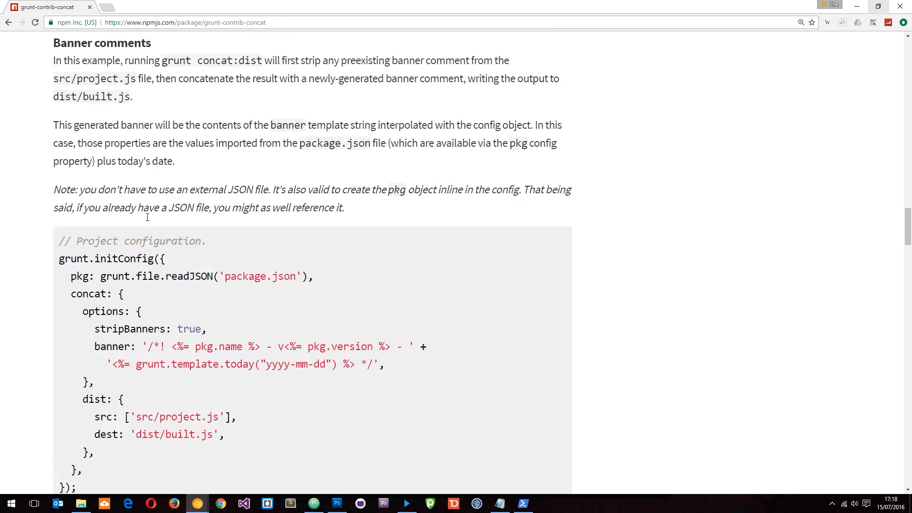
scroll("down", 3)
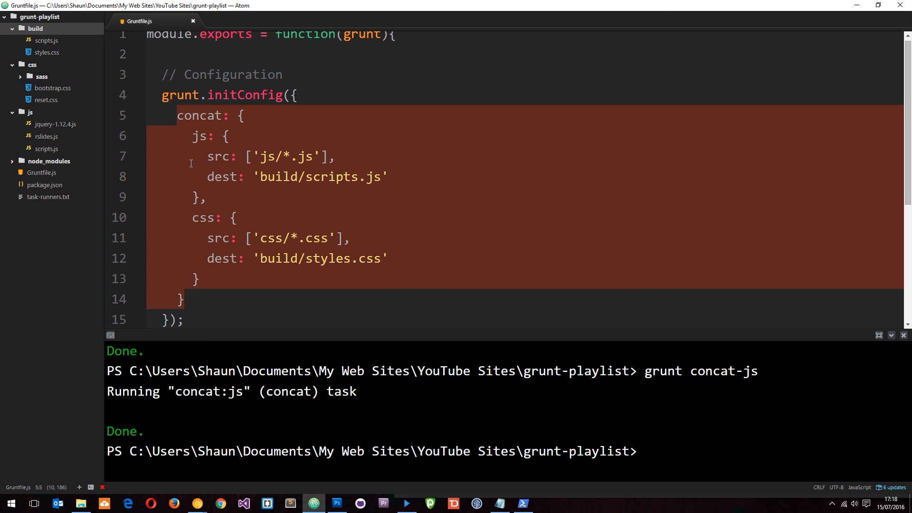
- Scroll through the selected concat block with its js and css targets
scroll("down", 3)
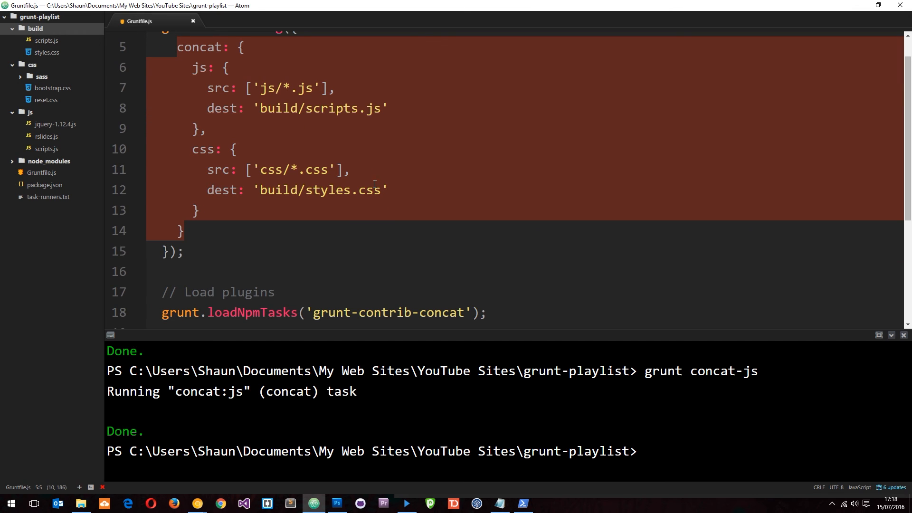